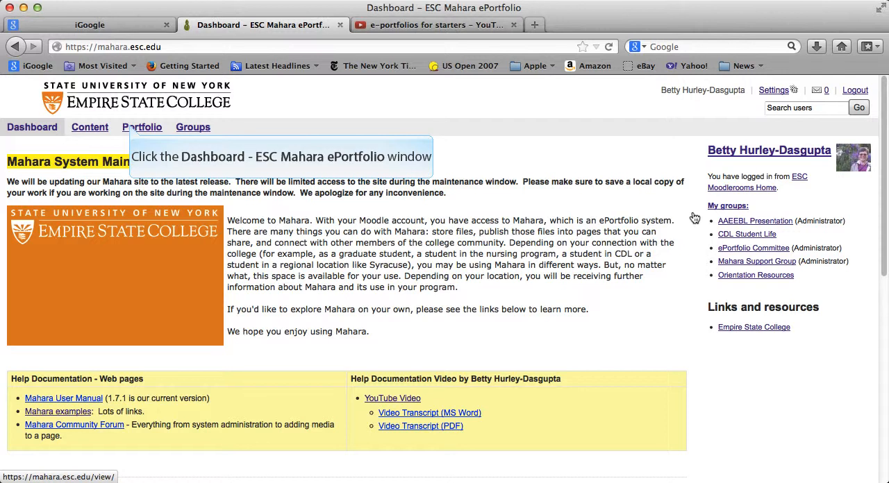
pyautogui.moveTo(599, 217)
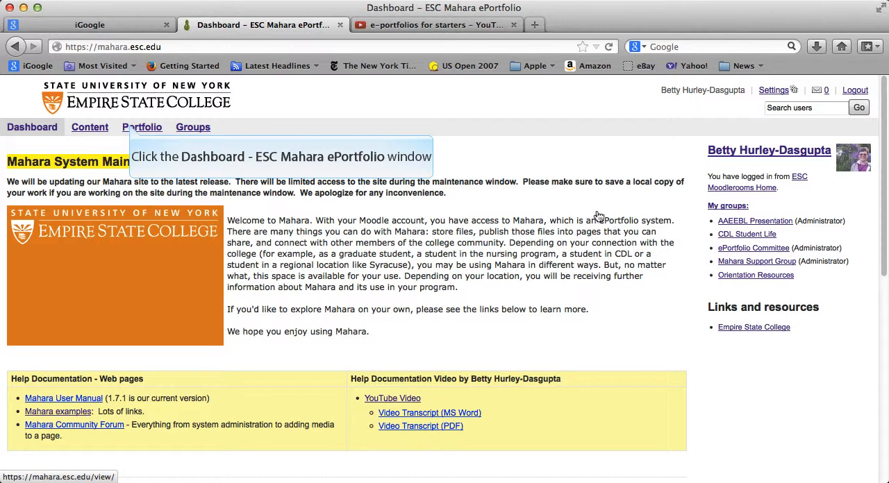
# - Open the Portfolio Pages list
pyautogui.click(142, 127)
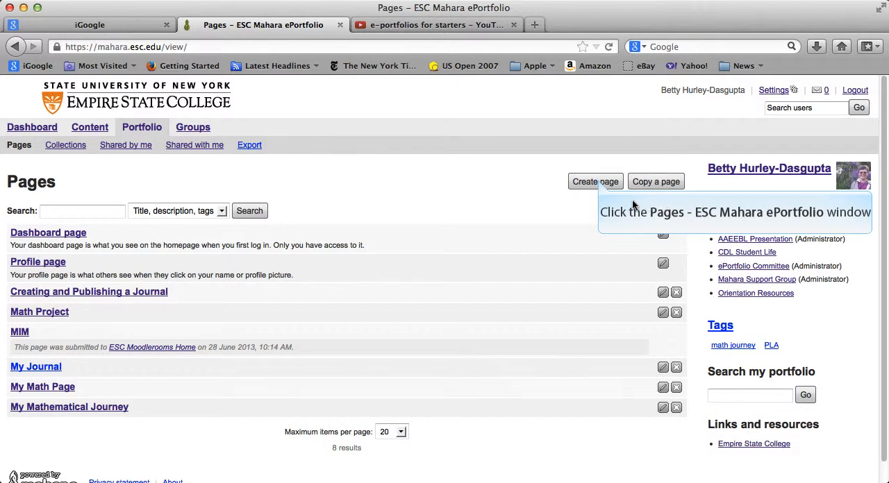
# - Create a new page titled 'Sample Page' showing the full display name and save it
pyautogui.click(594, 181)
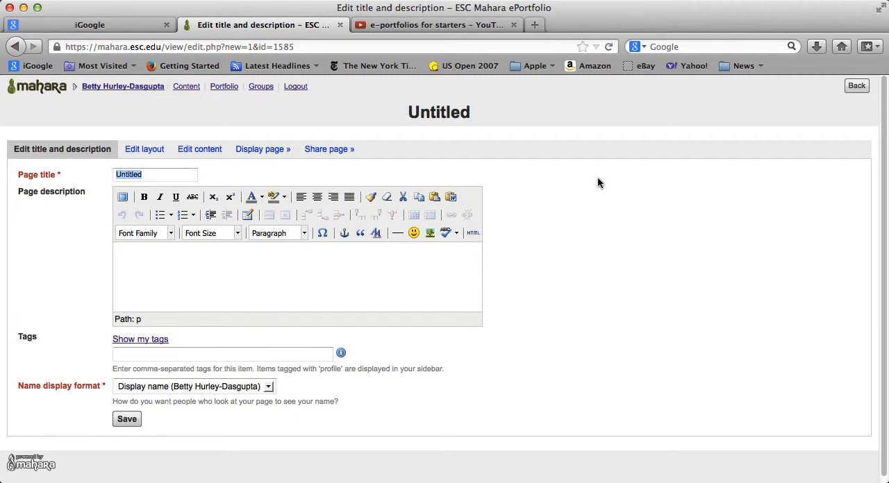
pyautogui.write('Sample Page')
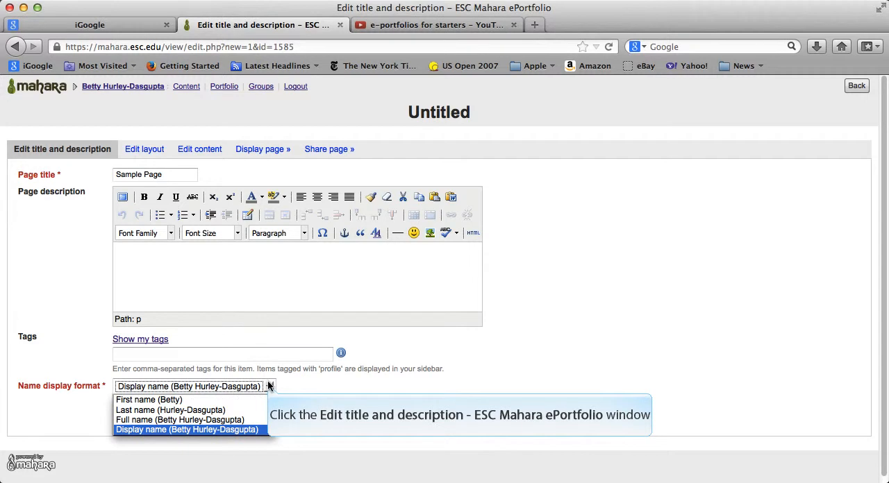
pyautogui.click(188, 430)
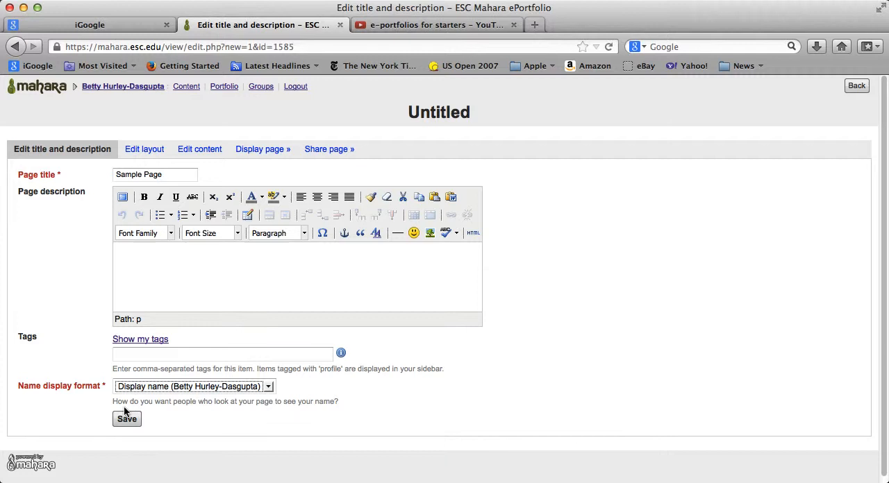
pyautogui.click(126, 420)
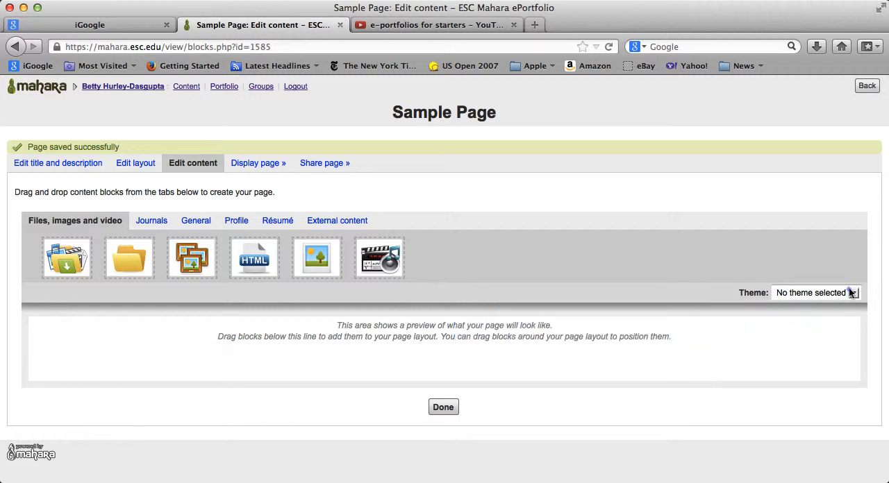
# - Apply the Primary School theme to Sample Page
pyautogui.click(816, 293)
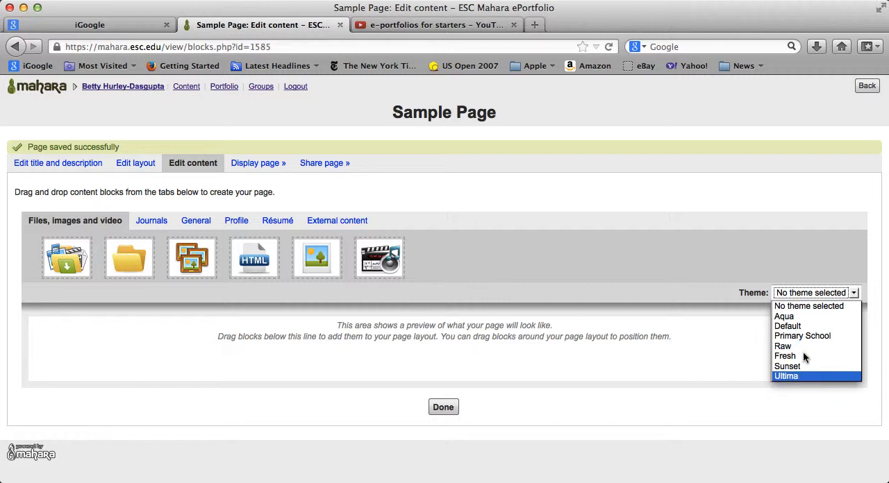
pyautogui.click(803, 336)
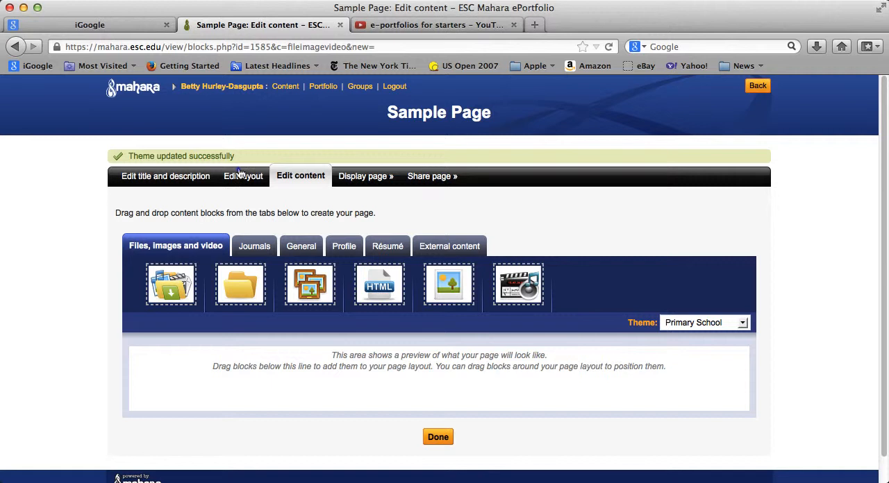
# - Set the page layout to 2 columns of equal widths and save it
pyautogui.click(243, 175)
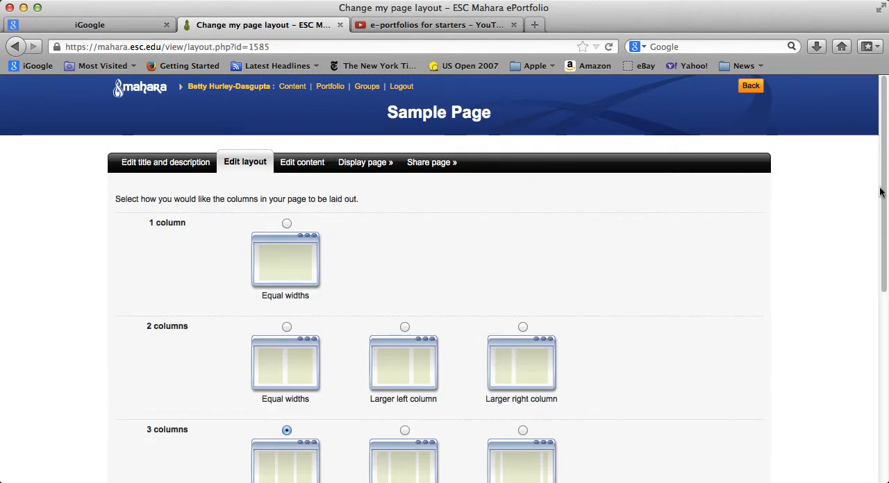
pyautogui.scroll(-3)
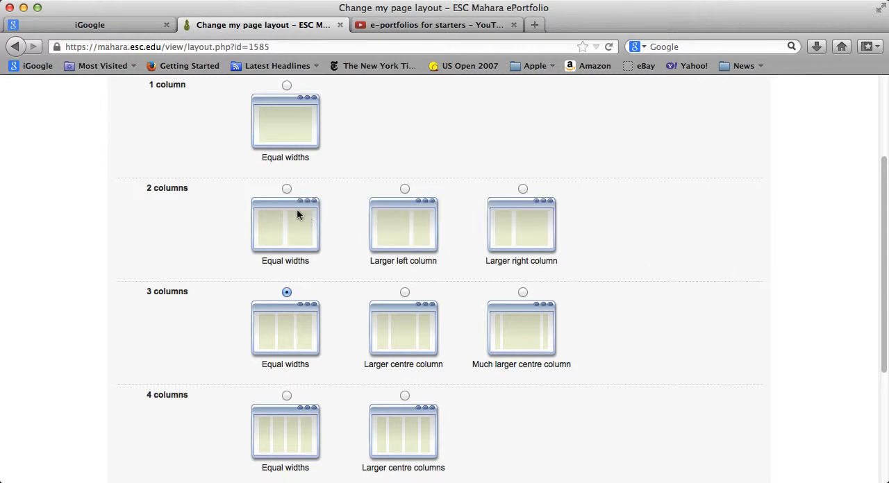
pyautogui.click(286, 189)
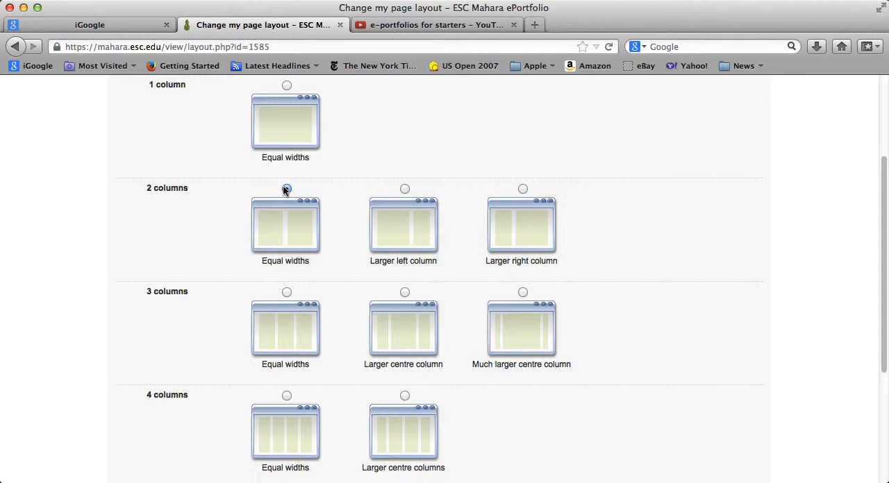
pyautogui.click(286, 188)
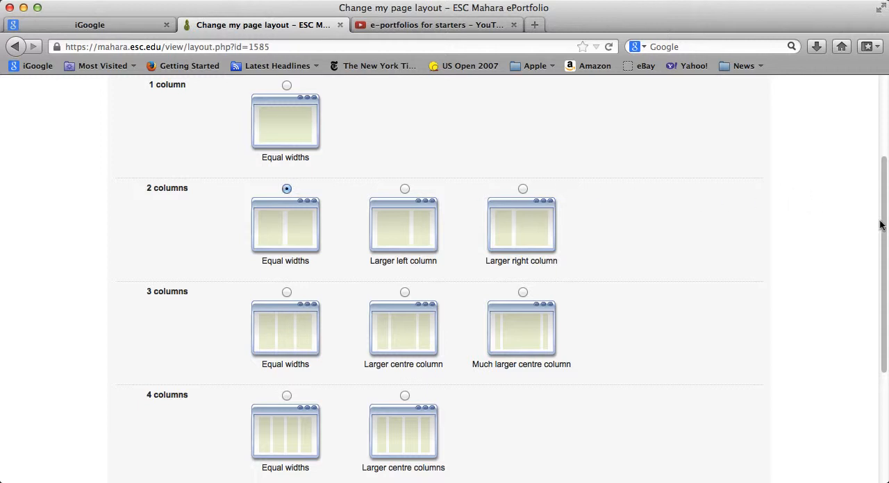
pyautogui.scroll(-3)
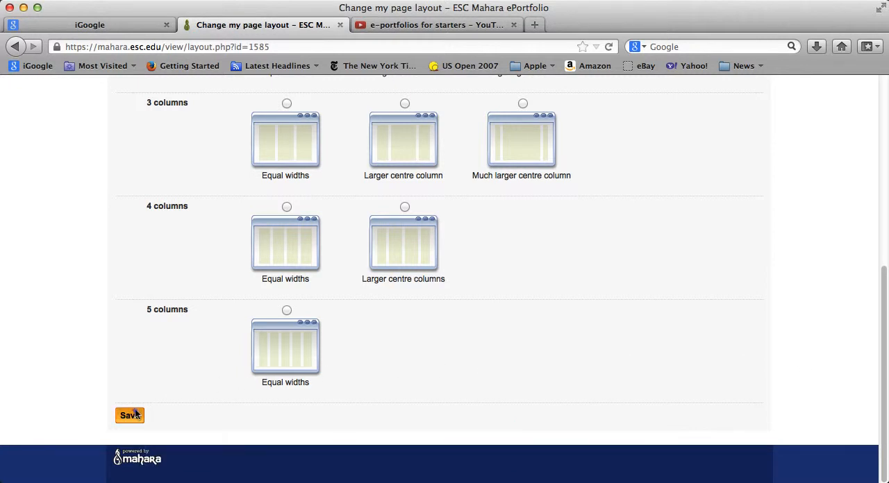
pyautogui.click(130, 416)
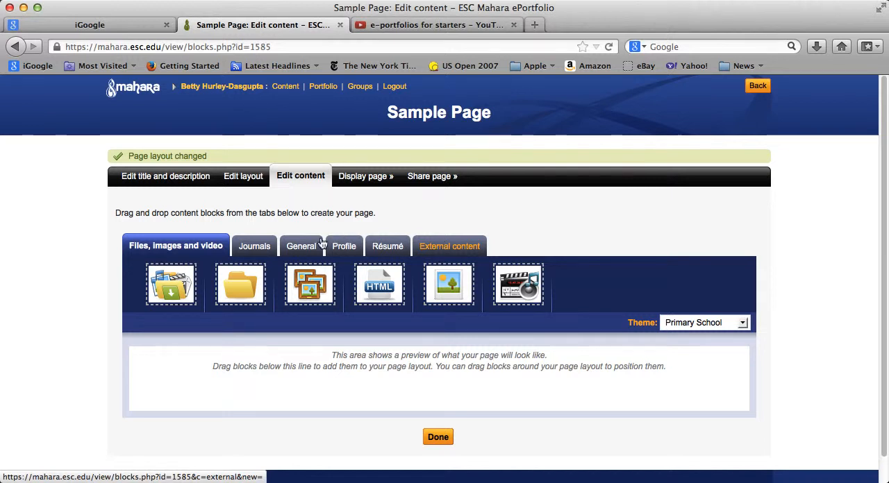
# - Show the Profile category of content blocks in the editor
pyautogui.click(254, 246)
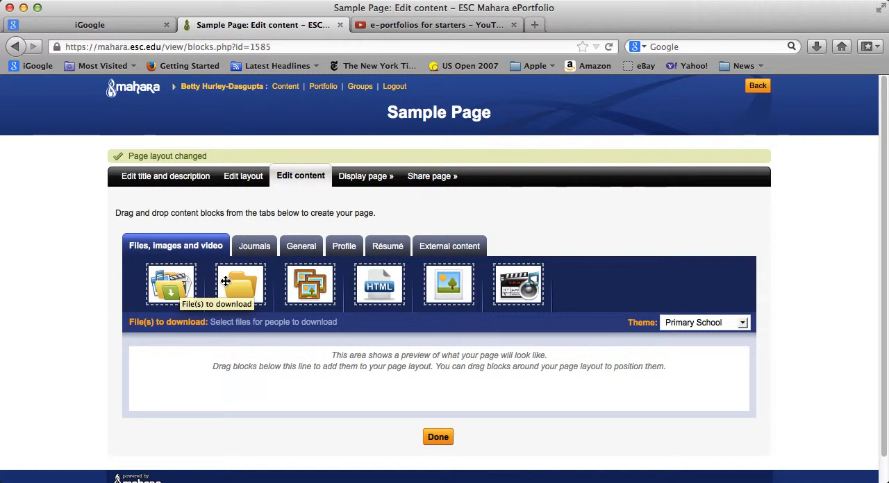
pyautogui.moveTo(239, 283)
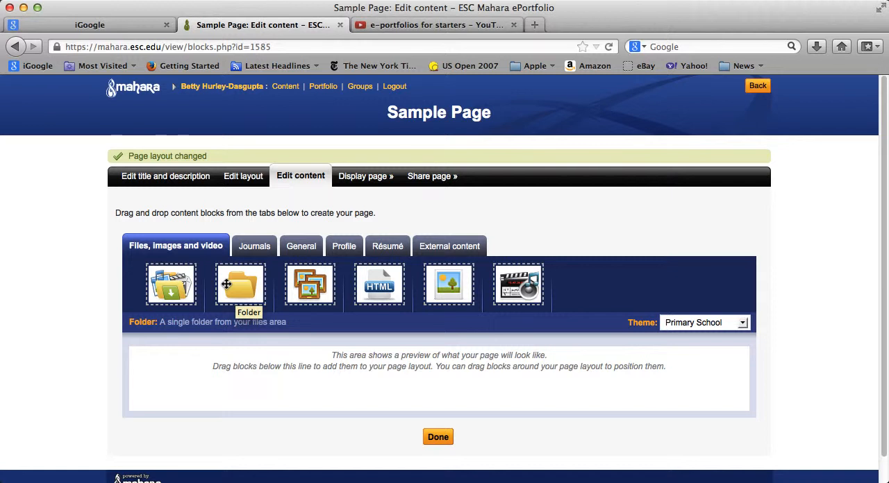
pyautogui.moveTo(227, 283)
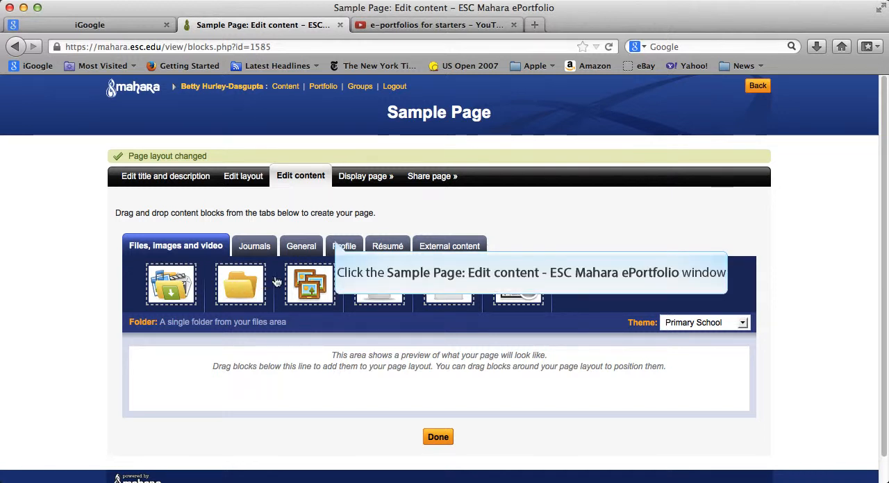
pyautogui.click(345, 246)
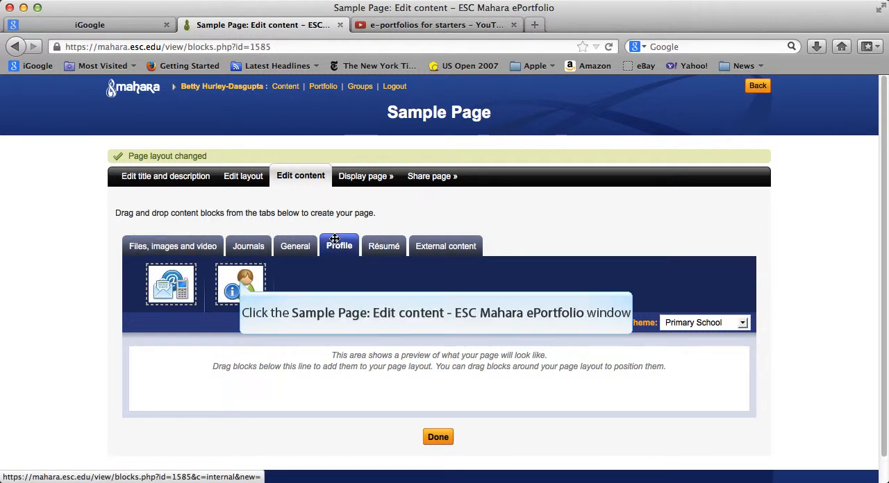
pyautogui.moveTo(311, 239)
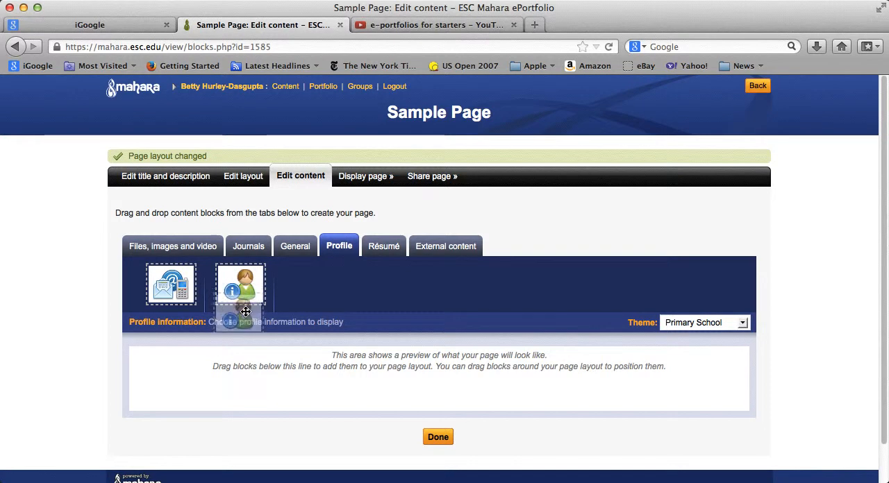
# - Add a Profile information block titled 'About Me' showing first name, last name, email and picture
pyautogui.moveTo(241, 283); pyautogui.dragTo(215, 415)
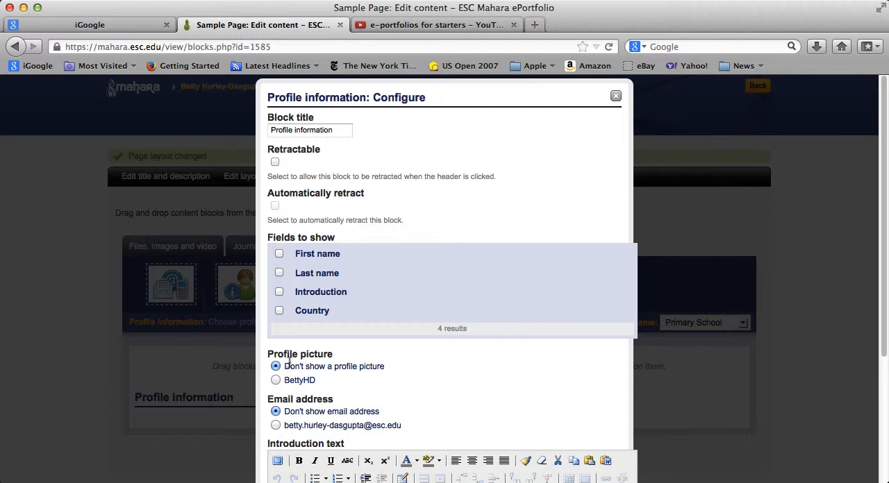
pyautogui.tripleClick(308, 130)
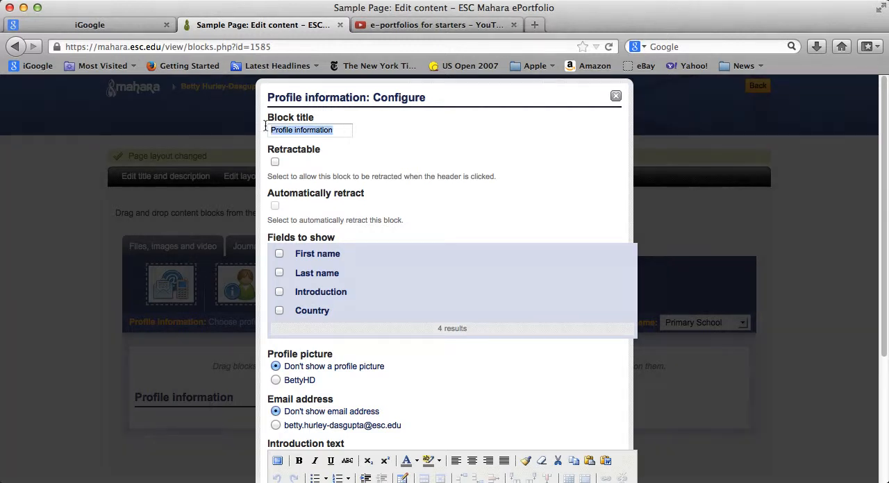
pyautogui.write('About Me')
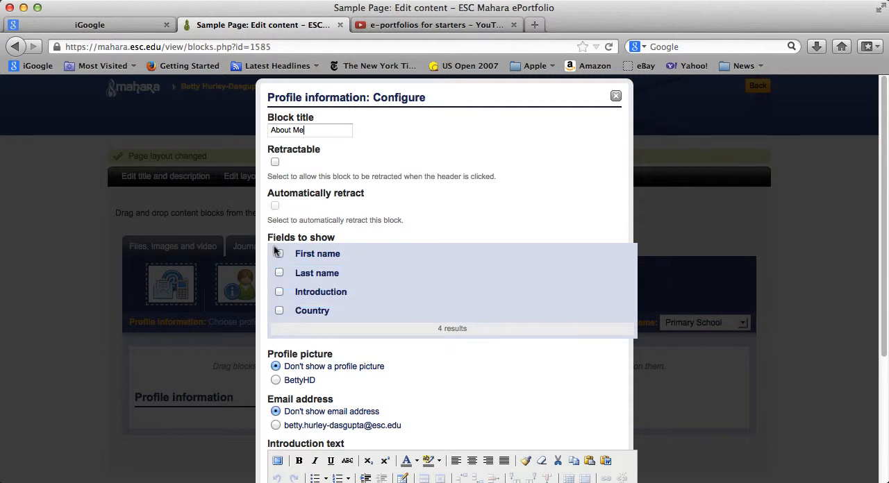
pyautogui.click(278, 272)
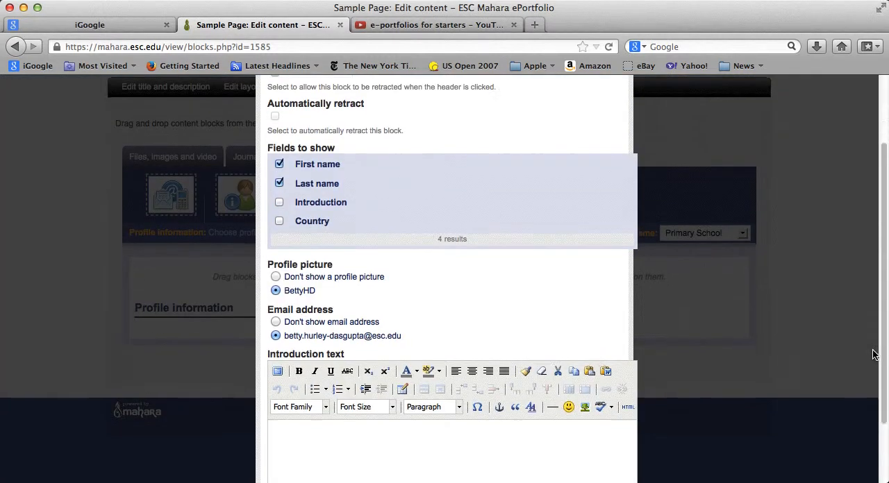
pyautogui.scroll(-3)
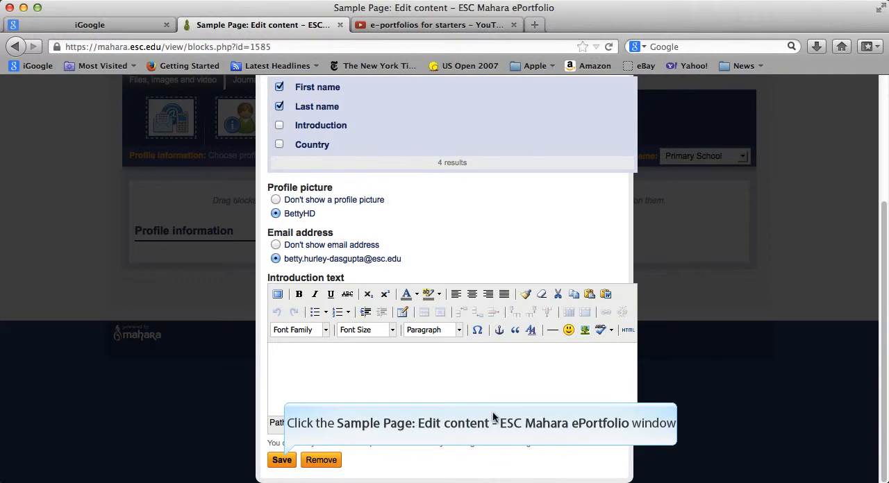
pyautogui.click(281, 460)
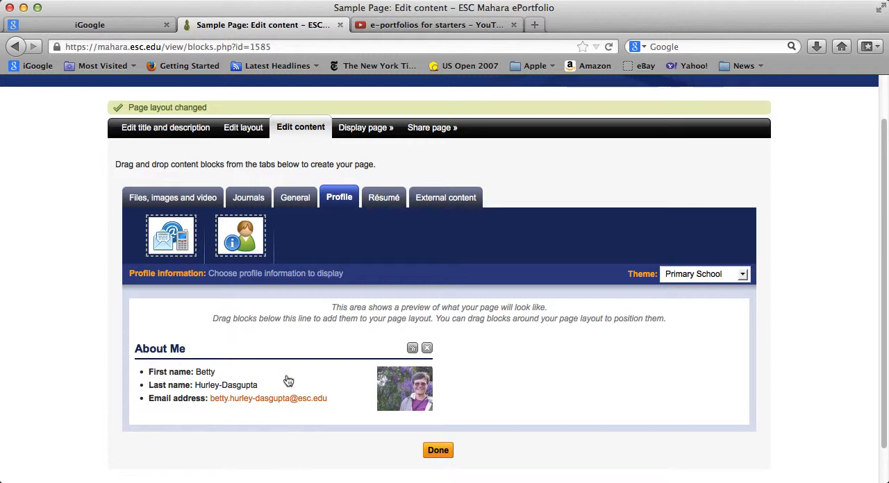
# - Place a Text box block from the General category beside About Me
pyautogui.click(294, 197)
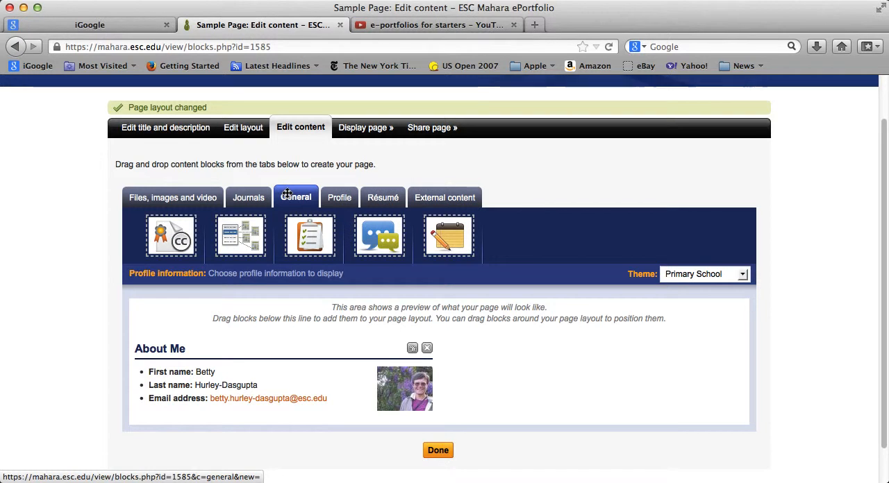
pyautogui.moveTo(397, 200)
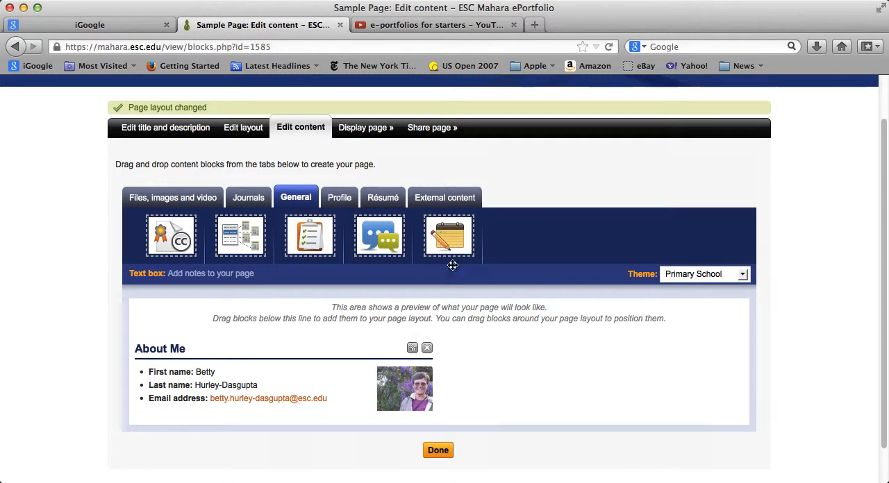
pyautogui.moveTo(447, 236); pyautogui.dragTo(489, 358)
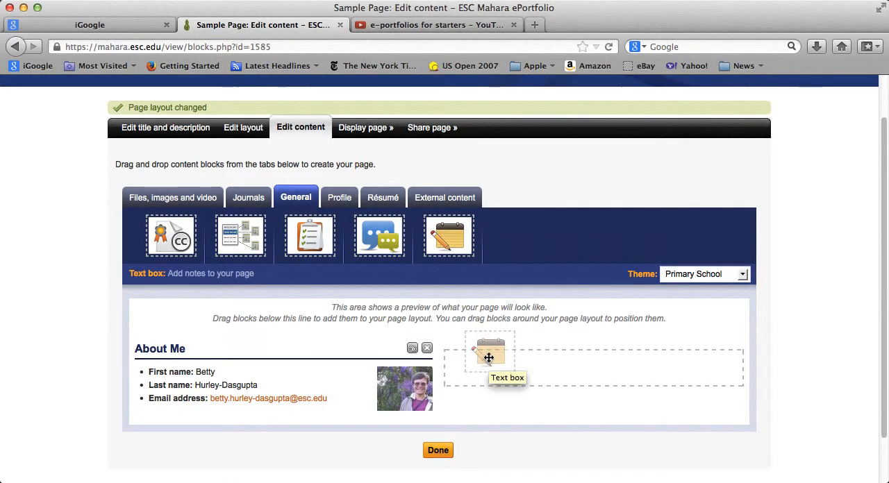
pyautogui.moveTo(489, 358); pyautogui.dragTo(488, 377)
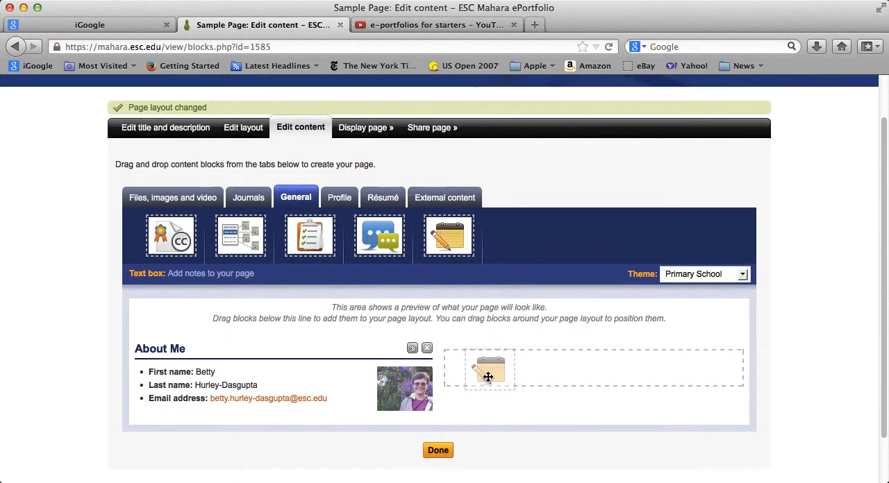
pyautogui.click(489, 369)
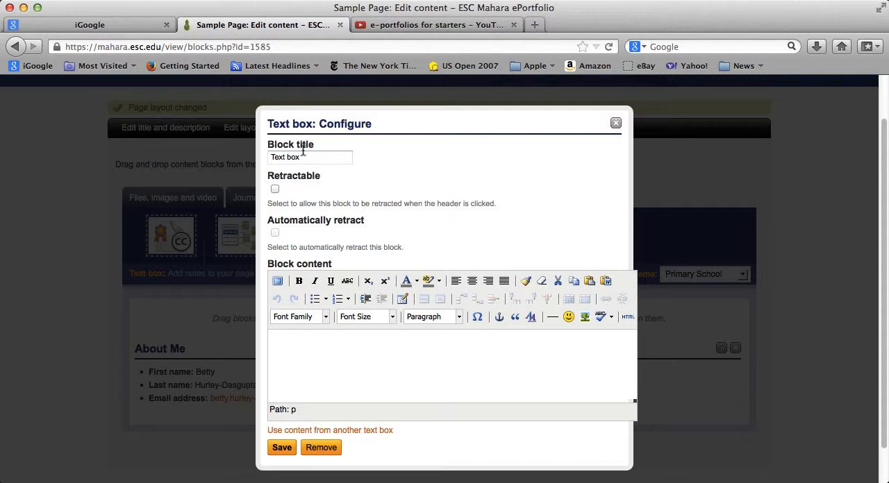
# - Title the text block 'Information' with content 'More info' and save it
pyautogui.tripleClick(309, 157)
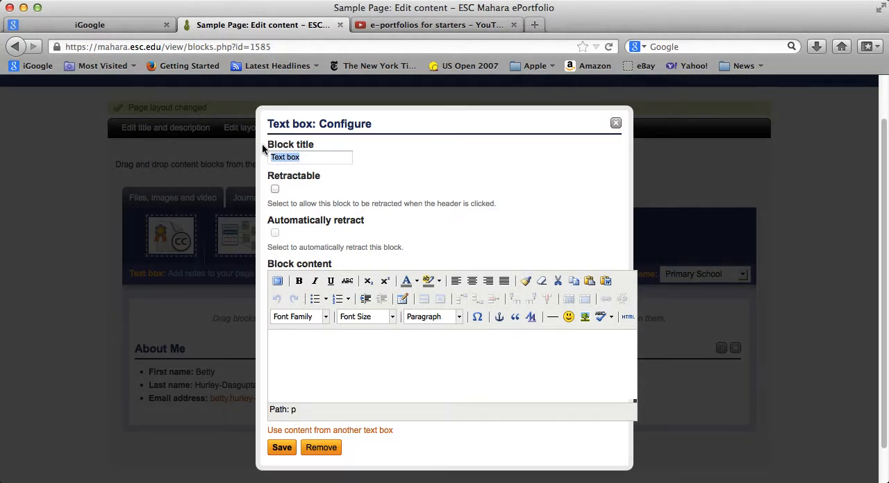
pyautogui.write('Information')
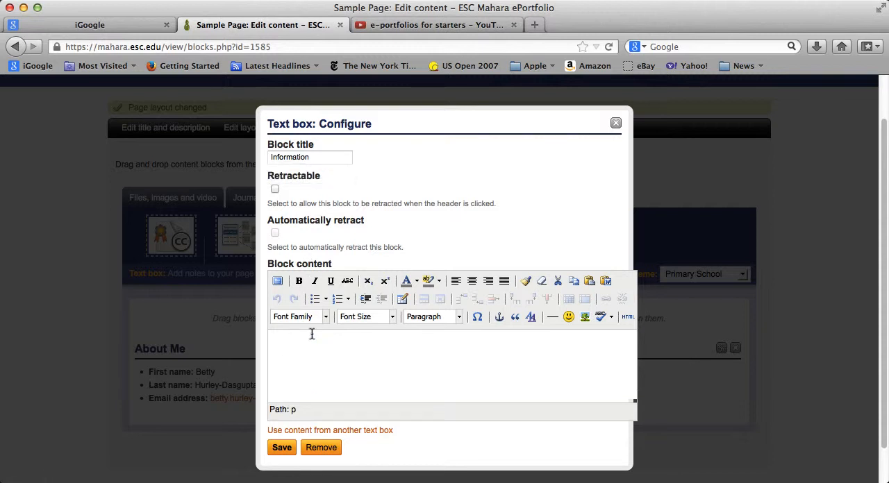
pyautogui.write('More info')
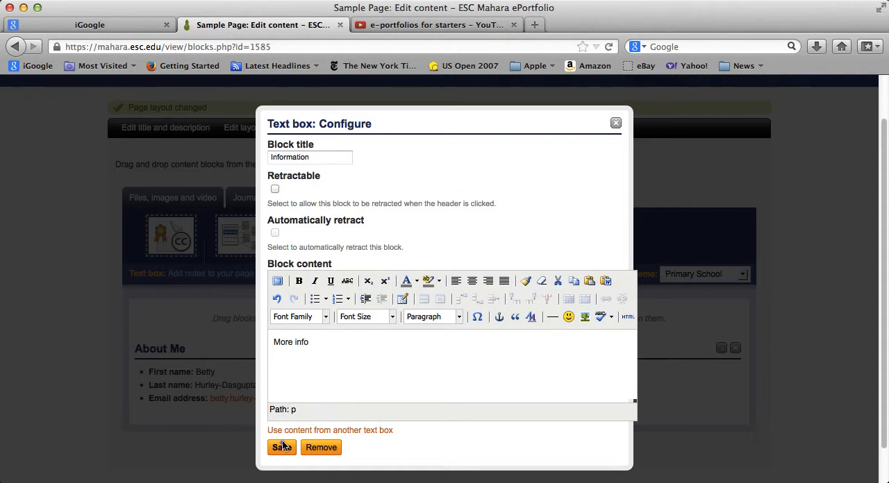
pyautogui.click(281, 447)
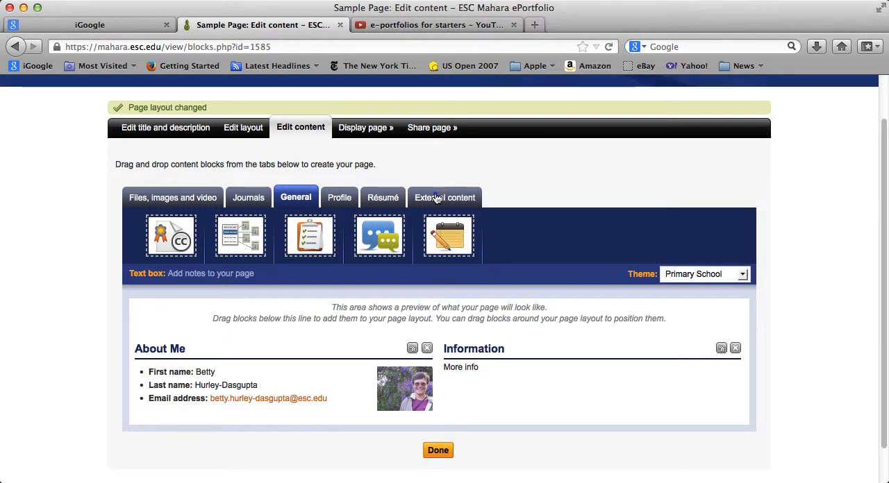
# - Drop an External media block onto the page, opening its settings
pyautogui.click(444, 198)
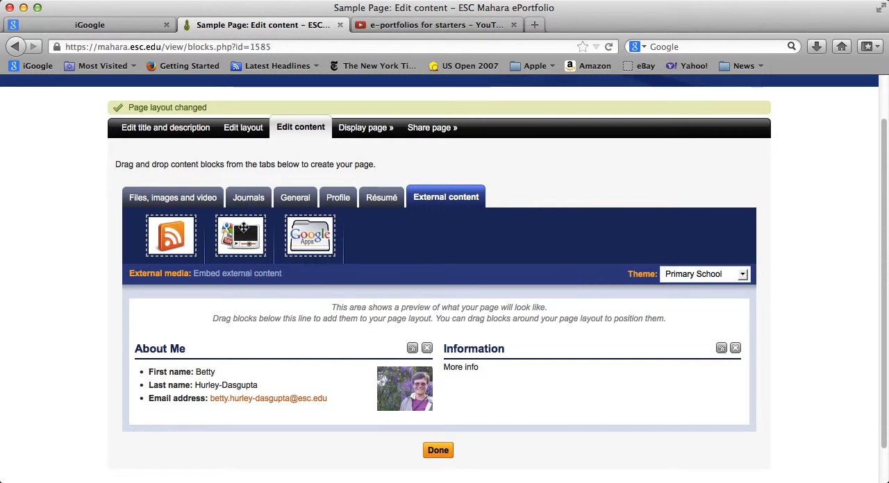
pyautogui.moveTo(239, 234); pyautogui.dragTo(239, 321)
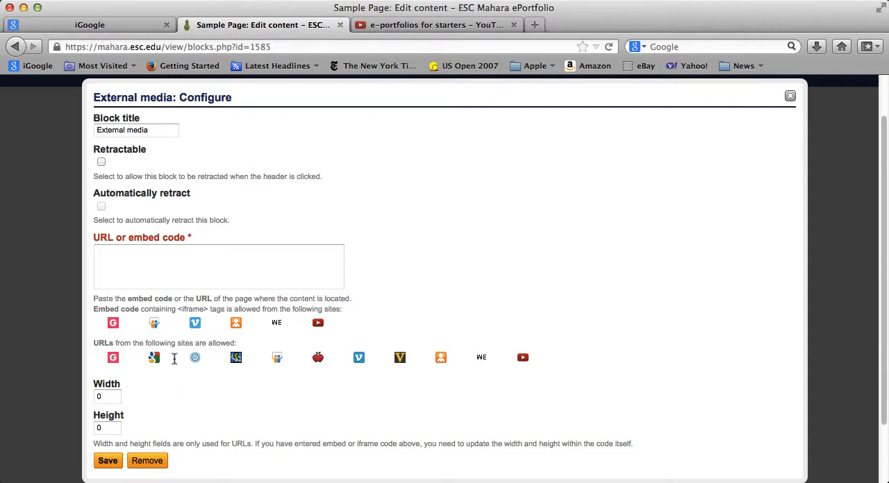
# - Title the block 'ePortfolios' and copy the 'e-portfolios for starters' YouTube address
pyautogui.tripleClick(136, 131)
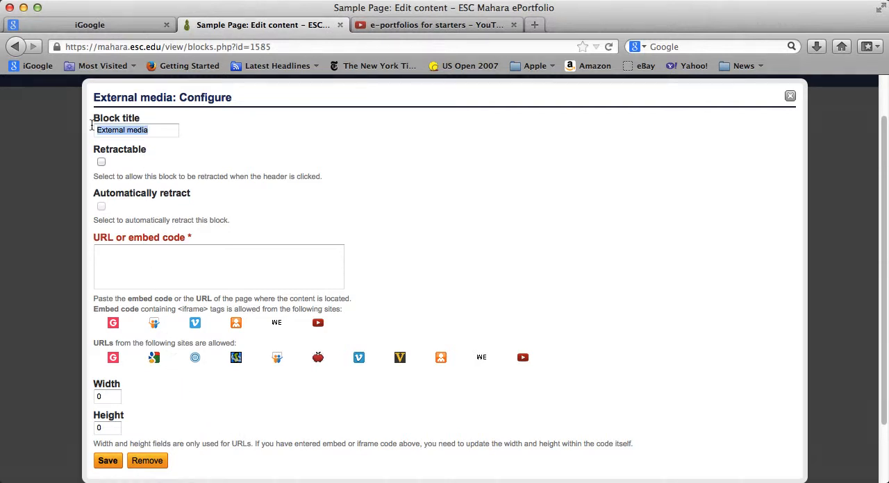
pyautogui.write('ePortfolios')
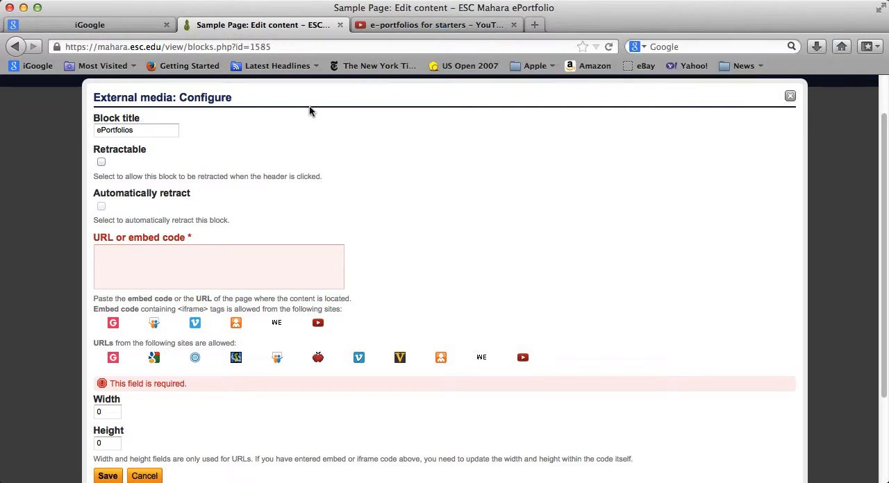
pyautogui.click(436, 25)
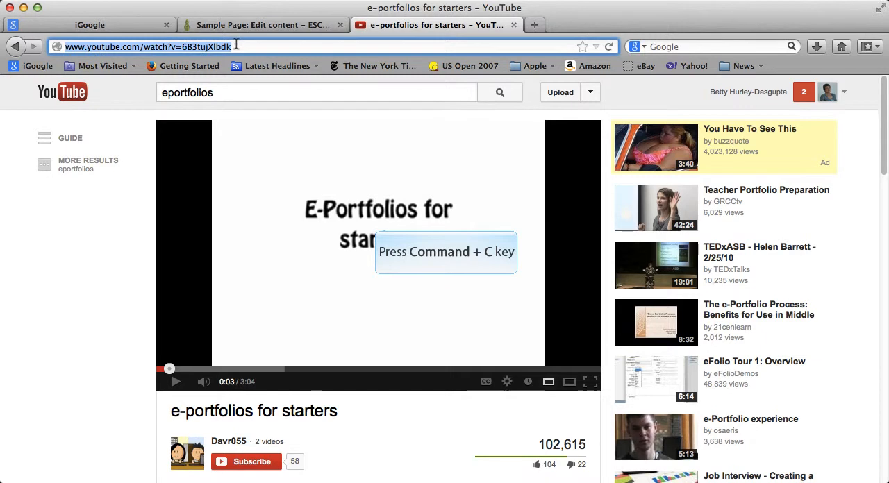
pyautogui.press('cmd+c')
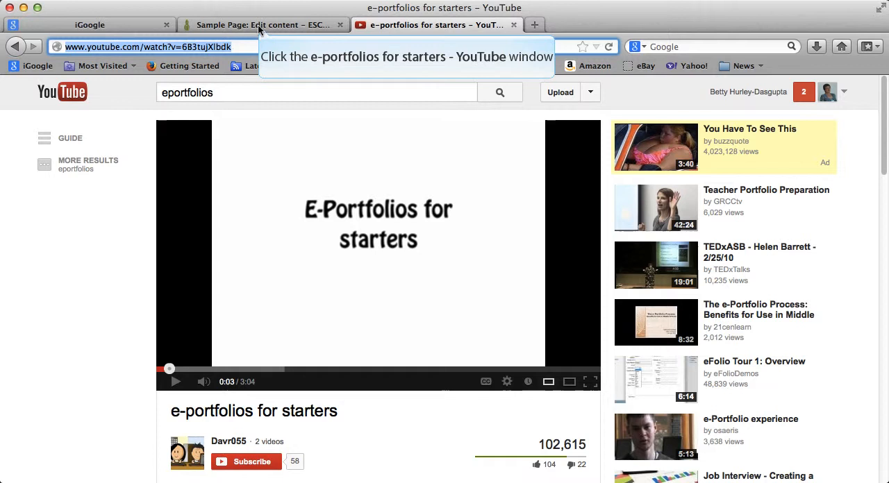
pyautogui.click(263, 25)
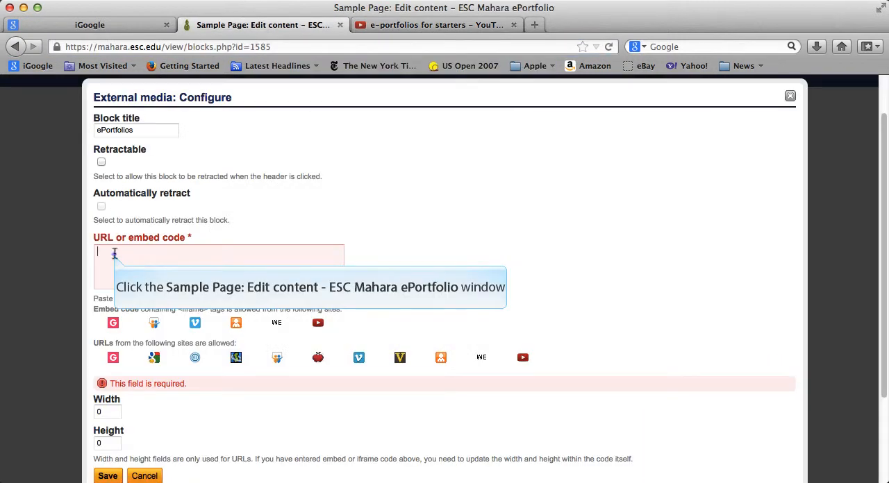
pyautogui.write('http://www.youtube.com/watch?v=6B3tujXlbdk')
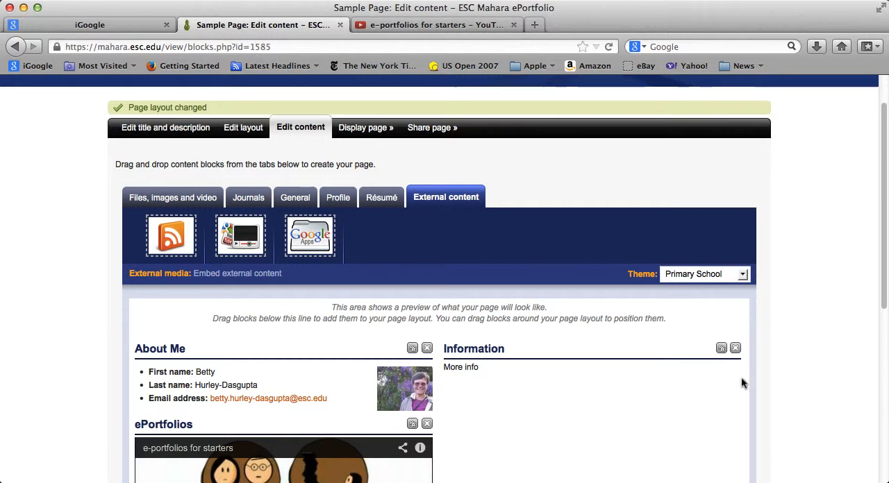
# - Reopen the ePortfolios video block's settings showing the saved iframe embed code
pyautogui.scroll(-3)
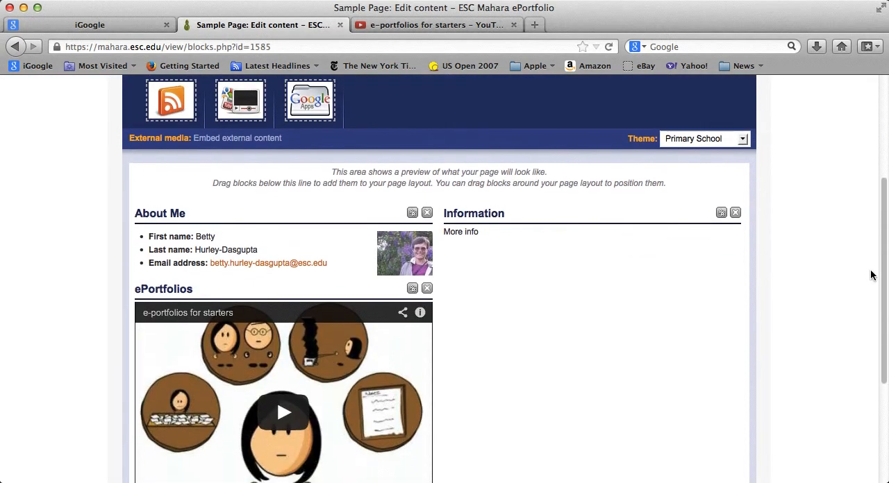
pyautogui.scroll(-3)
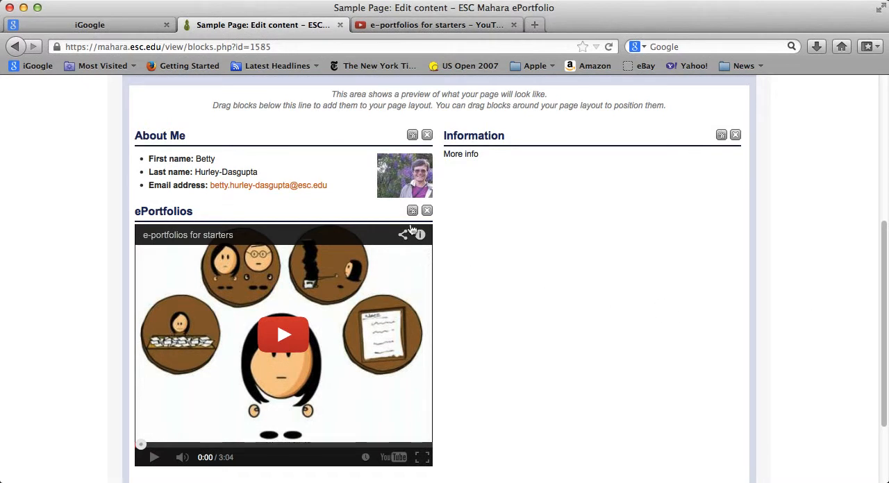
pyautogui.moveTo(411, 211)
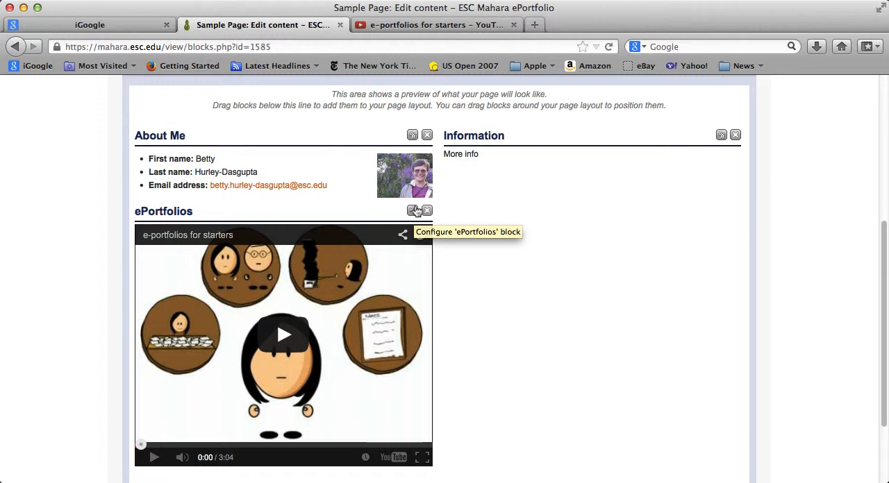
pyautogui.moveTo(427, 211)
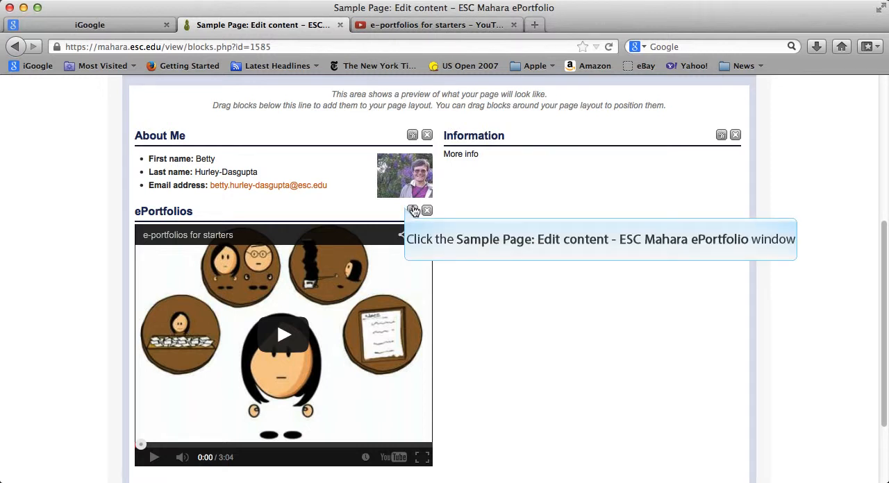
pyautogui.click(412, 211)
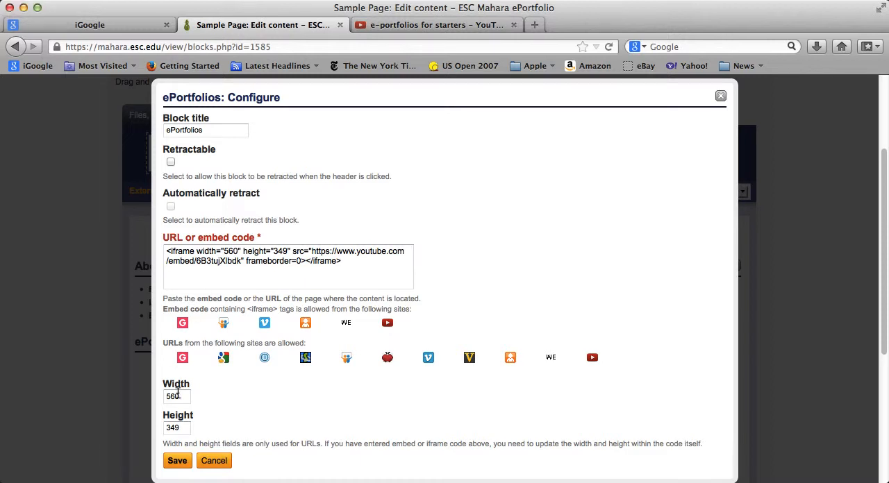
# - Change the ePortfolios video block's width to 350 and save the settings
pyautogui.tripleClick(173, 395)
pyautogui.write('350')
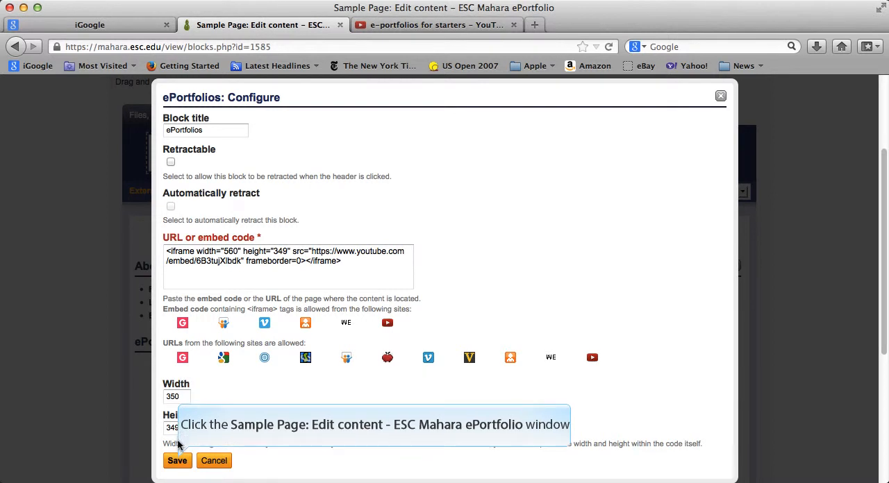
pyautogui.click(178, 461)
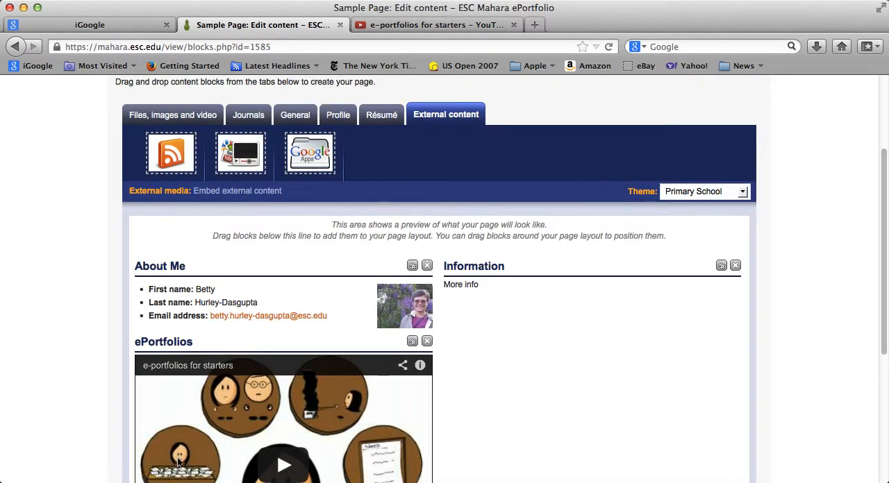
pyautogui.moveTo(825, 353)
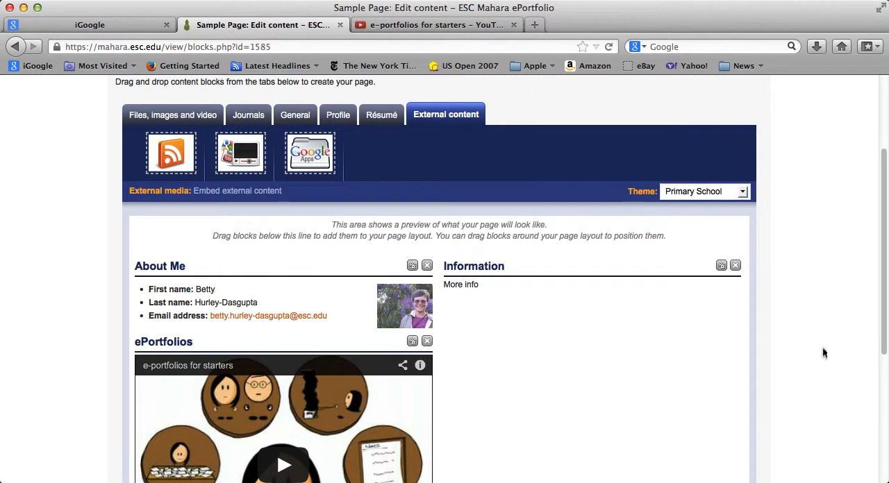
pyautogui.scroll(-3)
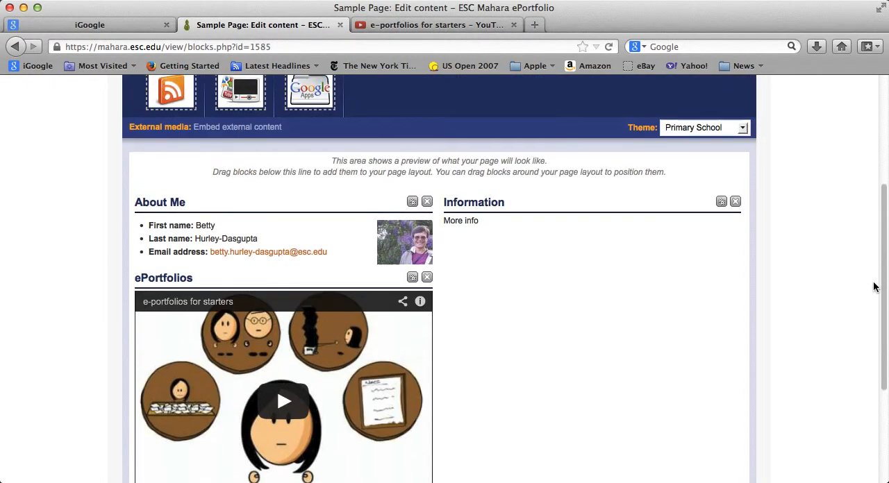
pyautogui.scroll(3)
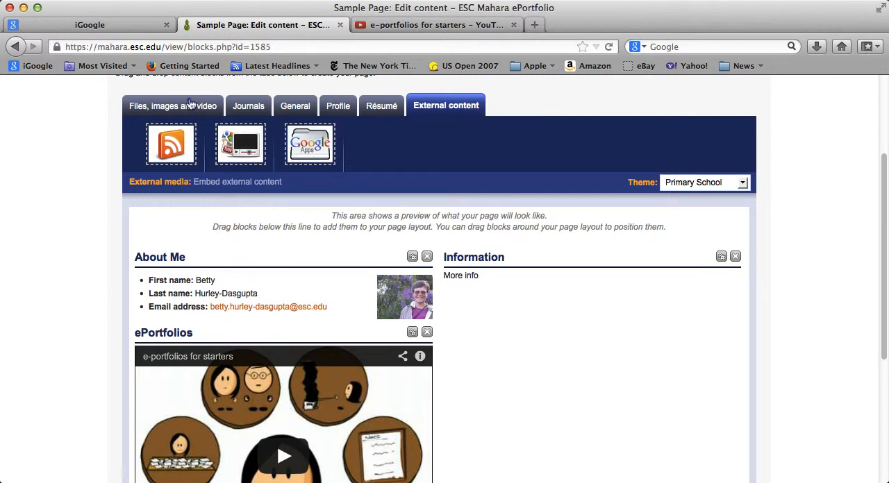
# - Add an Image block from the Files, images and video blocks onto Sample Page
pyautogui.click(172, 106)
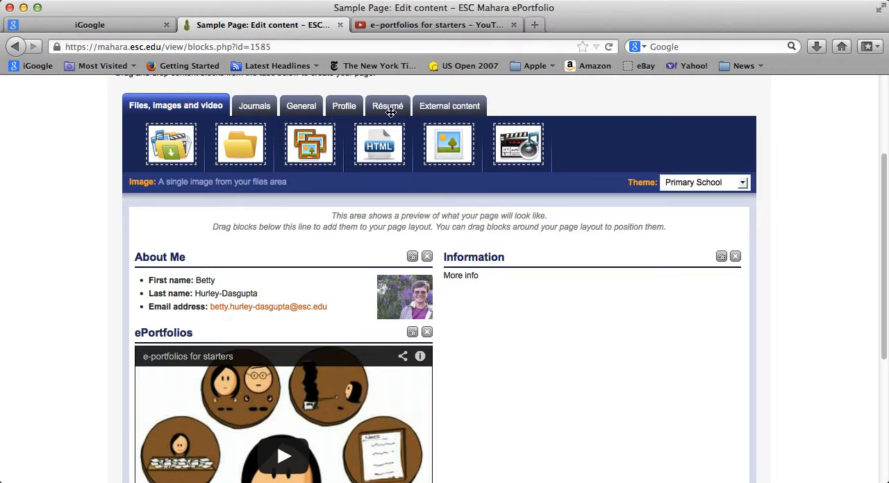
pyautogui.moveTo(448, 144)
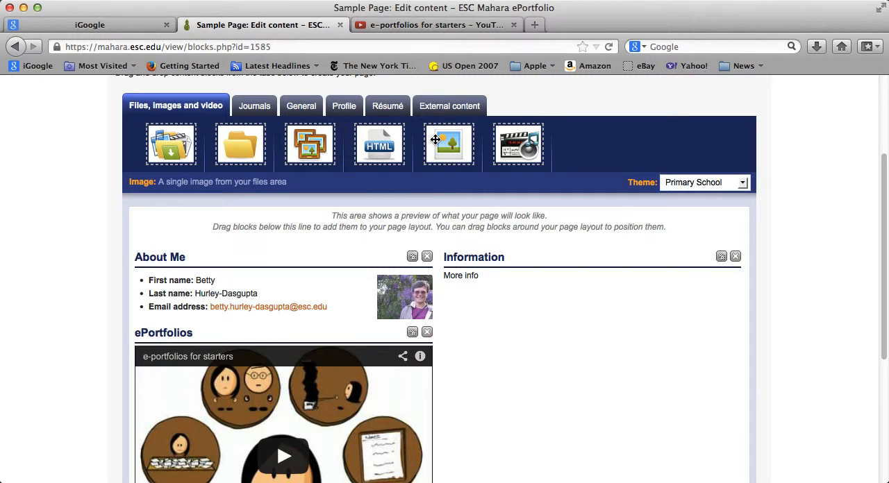
pyautogui.click(448, 145)
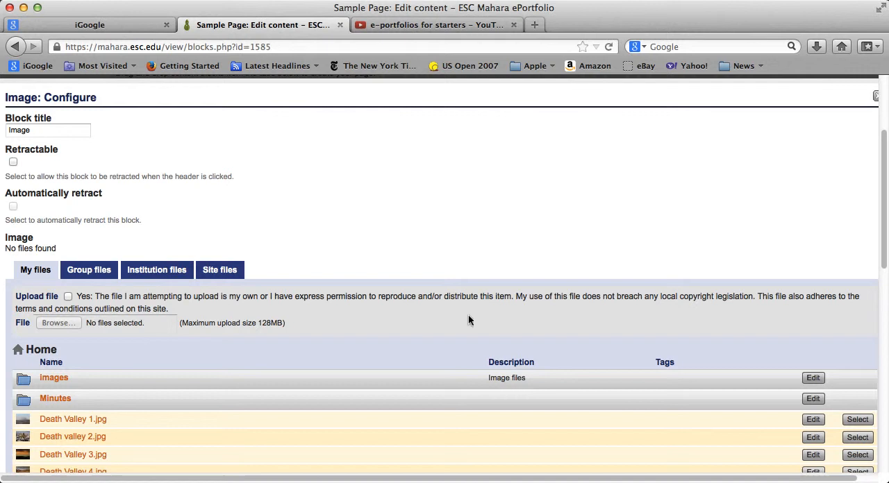
pyautogui.moveTo(817, 261)
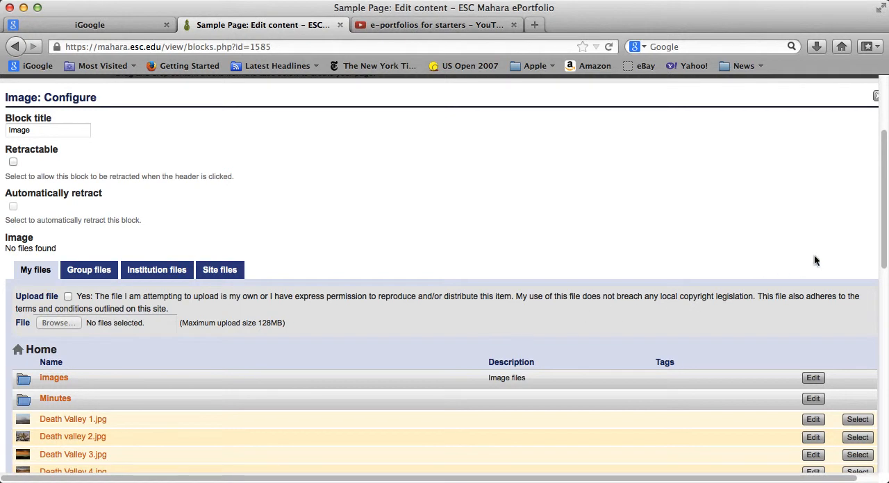
# - Agree to the upload declaration, select Death Valley 1.jpg for the Image block and save
pyautogui.scroll(-3)
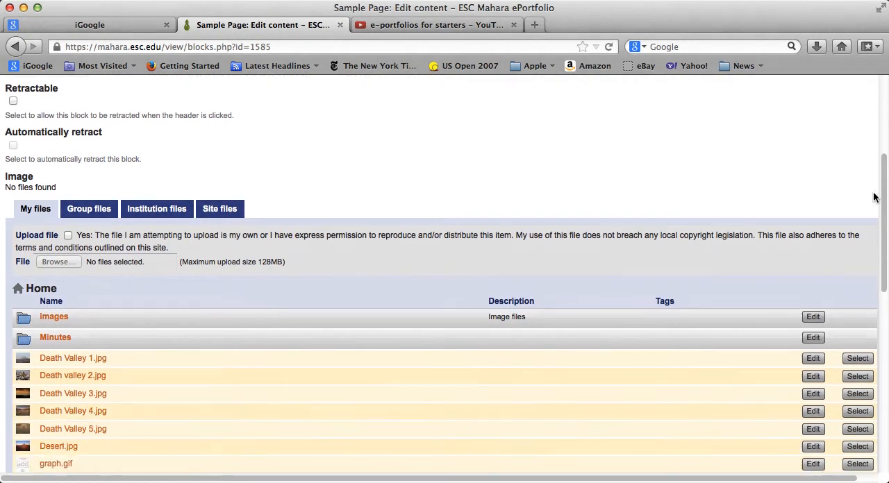
pyautogui.scroll(-3)
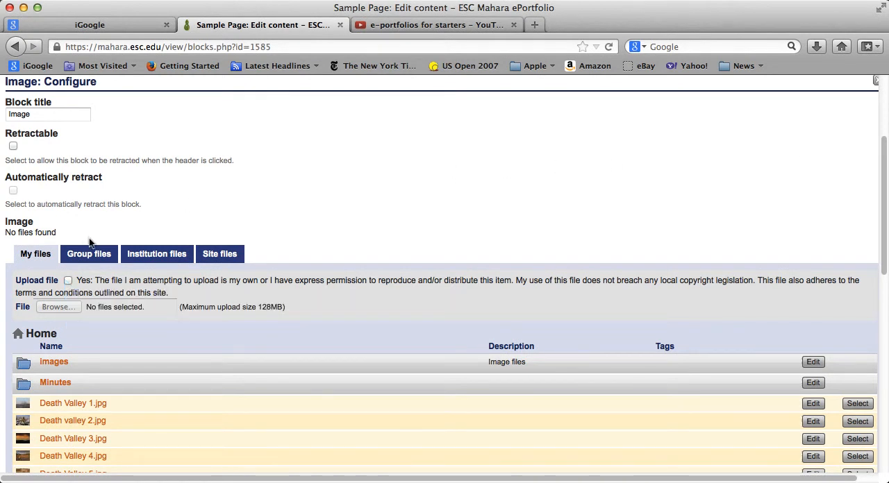
pyautogui.click(68, 280)
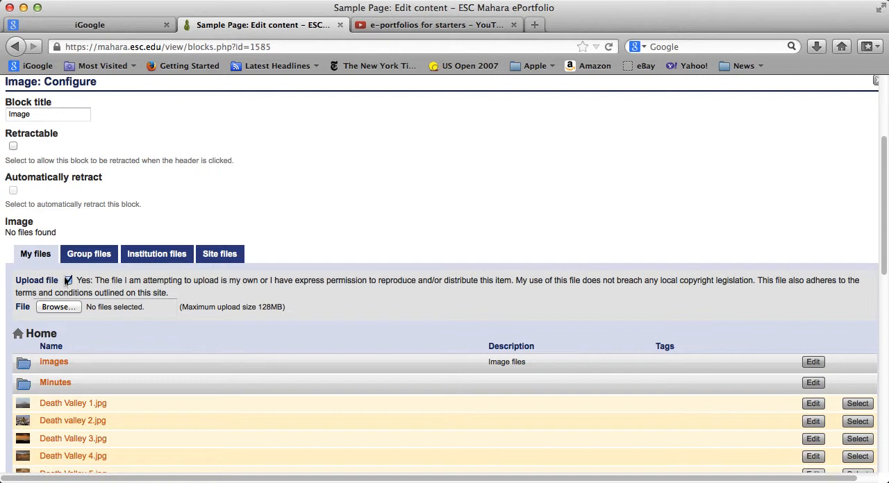
pyautogui.moveTo(270, 280)
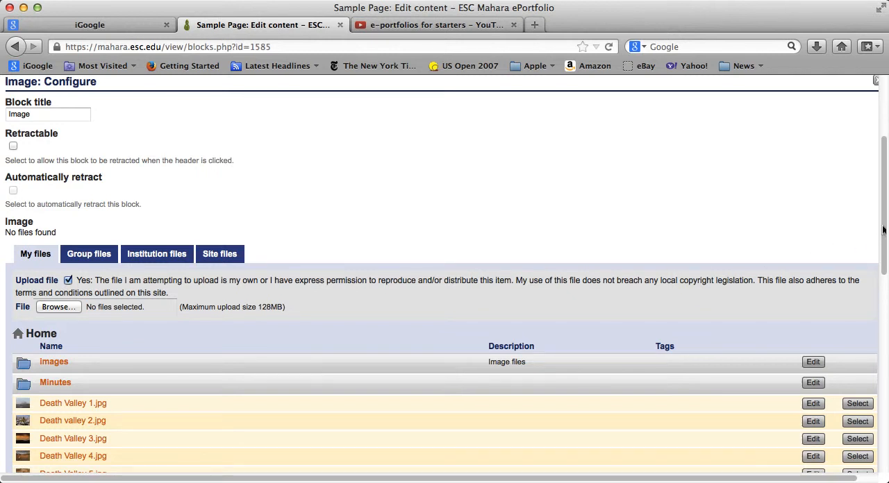
pyautogui.scroll(-3)
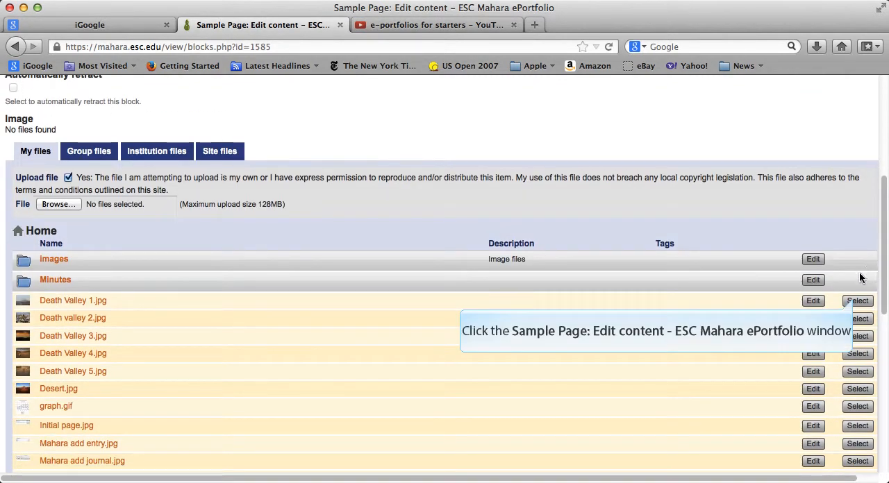
pyautogui.click(857, 300)
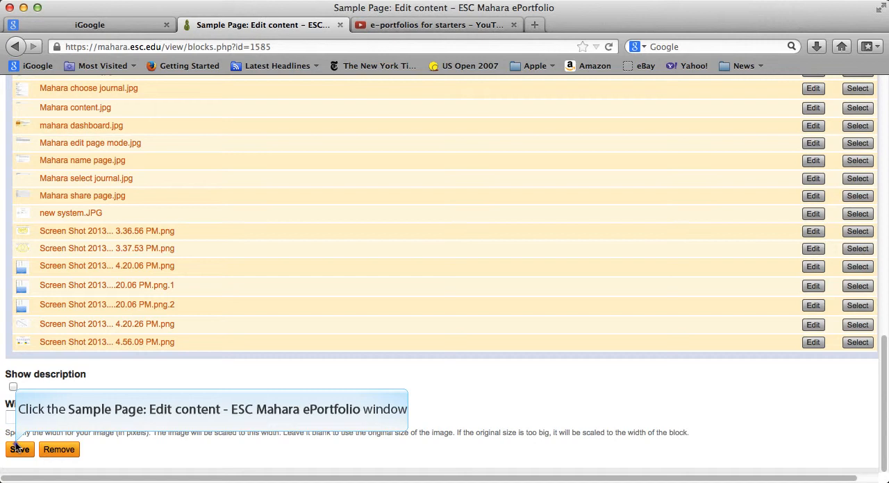
pyautogui.click(19, 450)
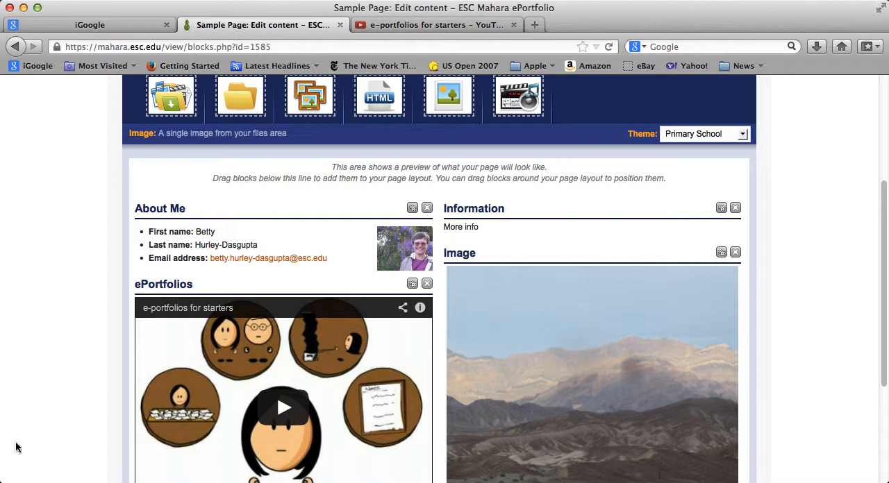
pyautogui.moveTo(328, 442)
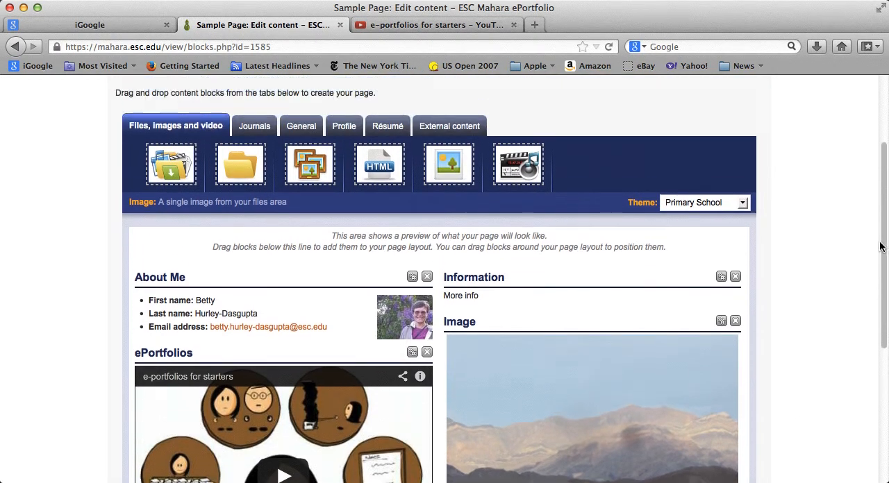
pyautogui.scroll(-3)
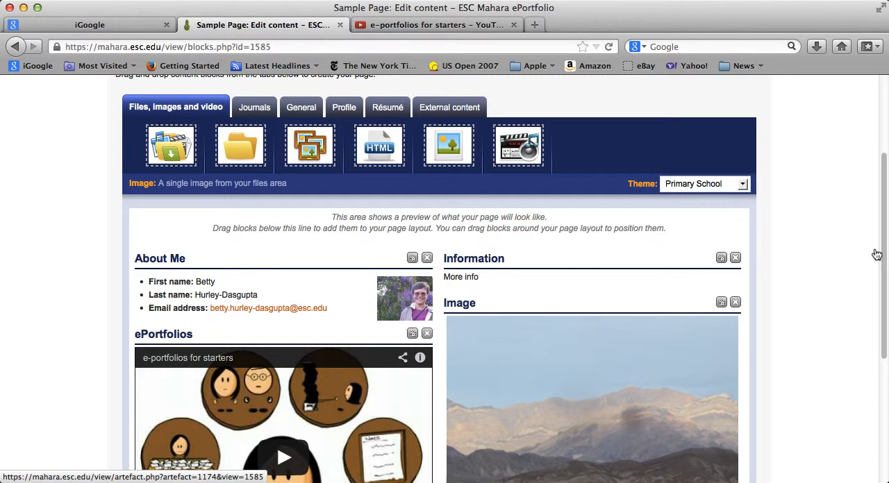
pyautogui.moveTo(458, 227)
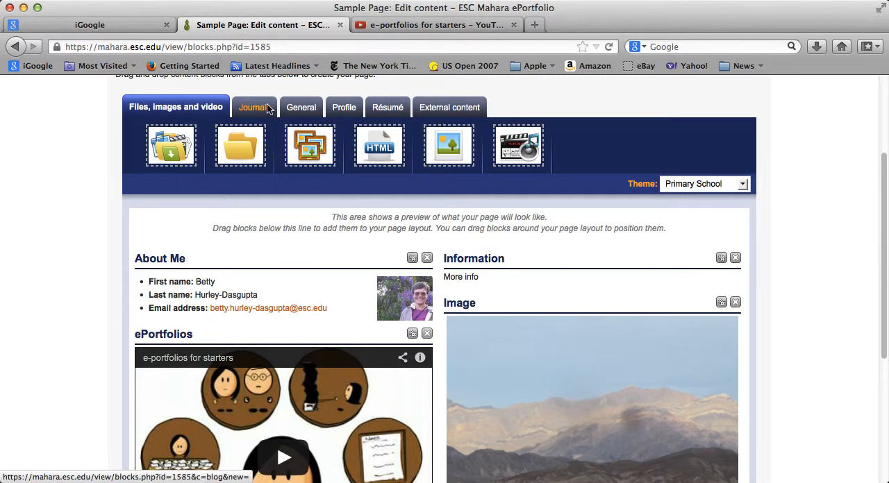
# - Drag a whole-Journal block from the Journals blocks onto the page above About Me
pyautogui.click(250, 107)
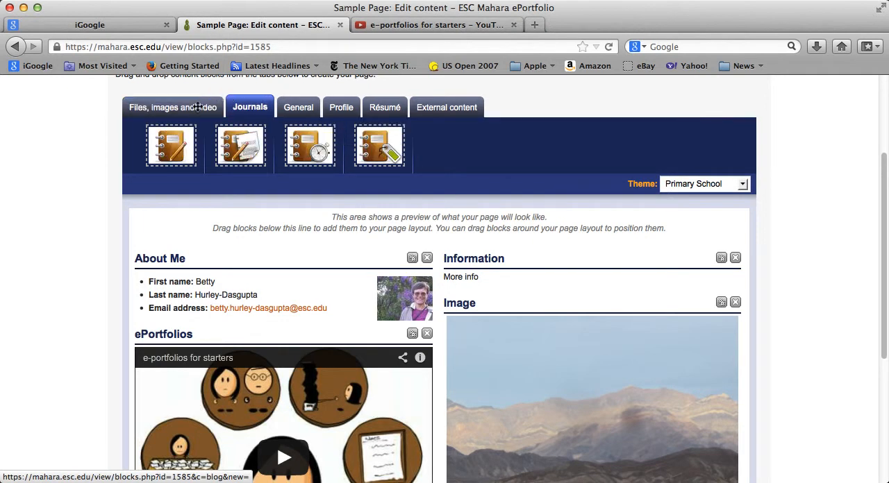
pyautogui.moveTo(169, 145)
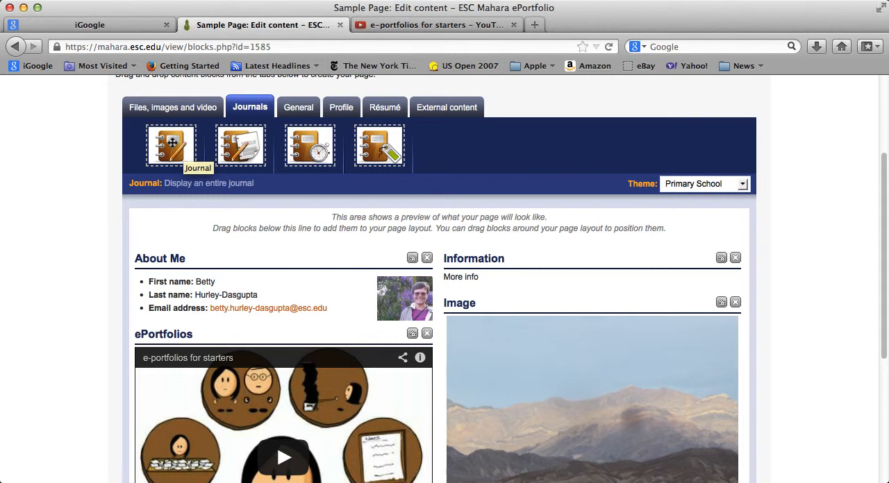
pyautogui.moveTo(171, 144); pyautogui.dragTo(411, 252)
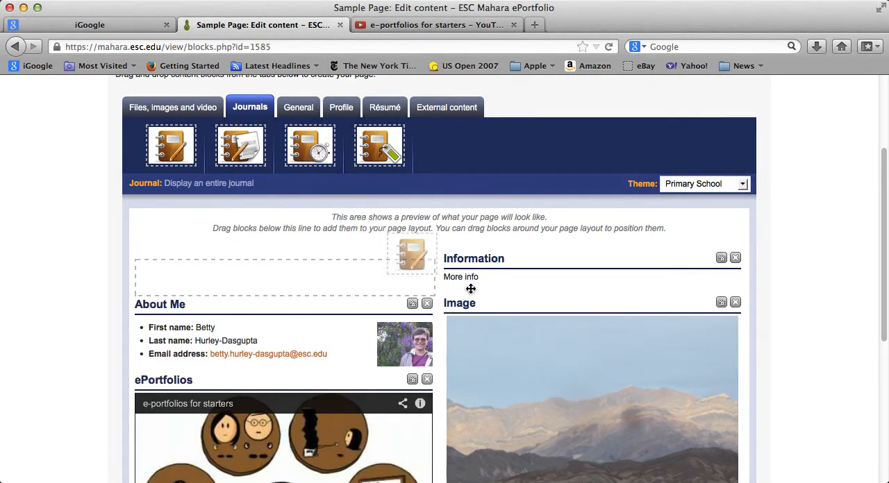
pyautogui.moveTo(411, 253); pyautogui.dragTo(505, 319)
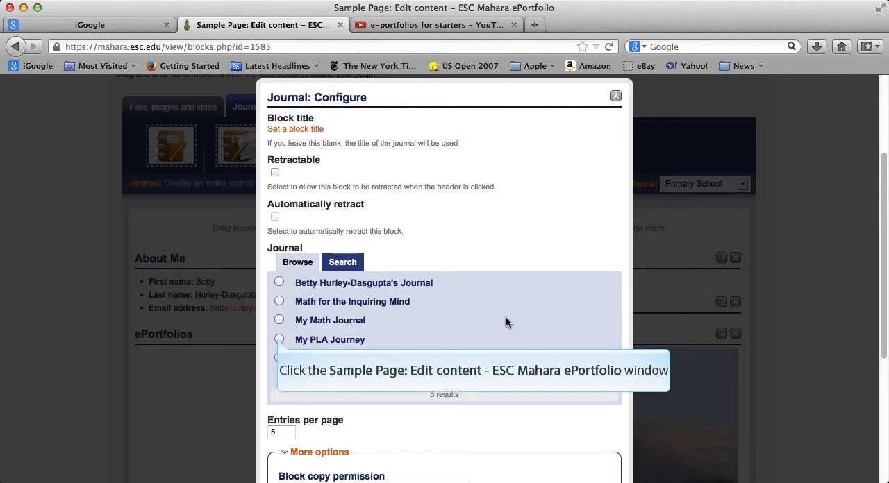
pyautogui.moveTo(450, 322)
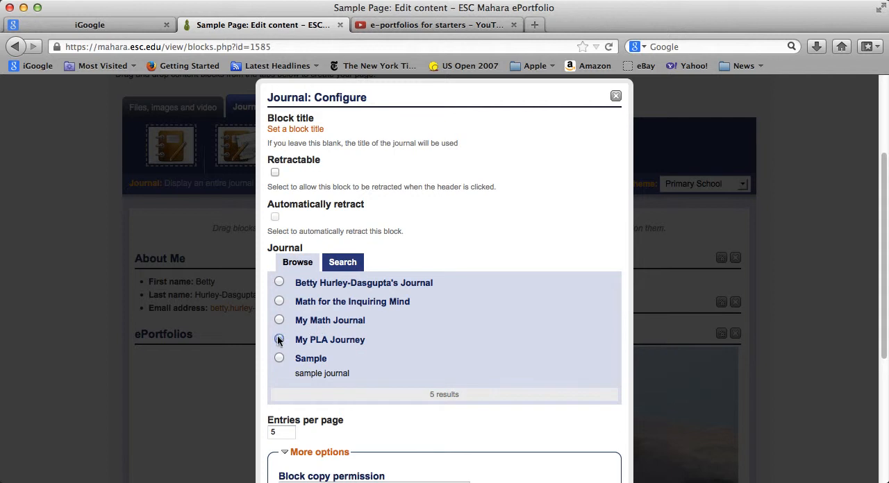
# - Show My PLA Journey with 2 entries per page, skip the block on copy, and save
pyautogui.click(278, 339)
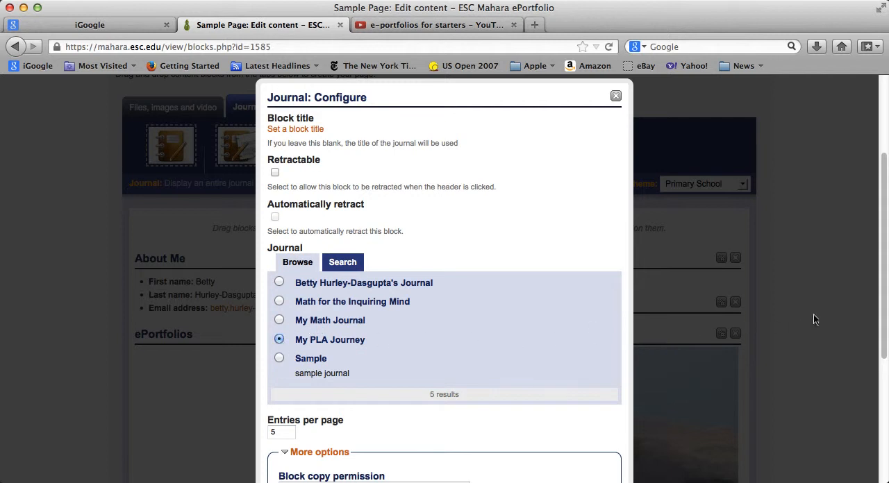
pyautogui.scroll(-3)
pyautogui.write('2')
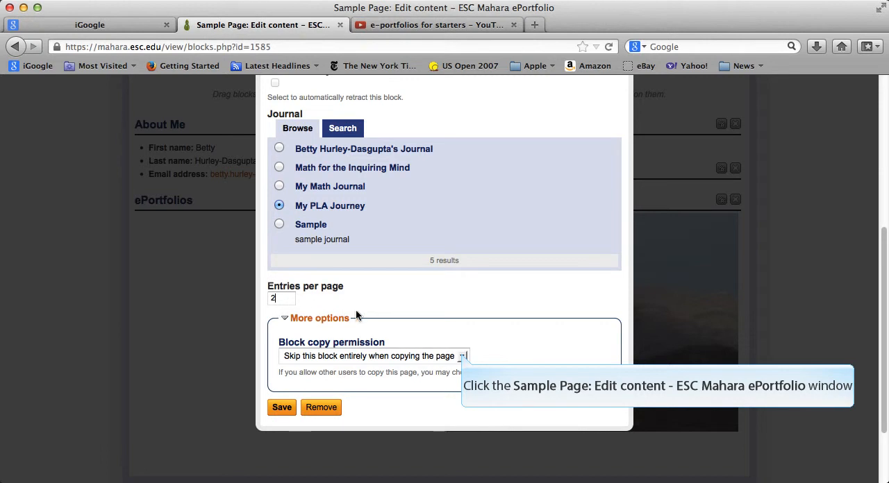
pyautogui.click(462, 356)
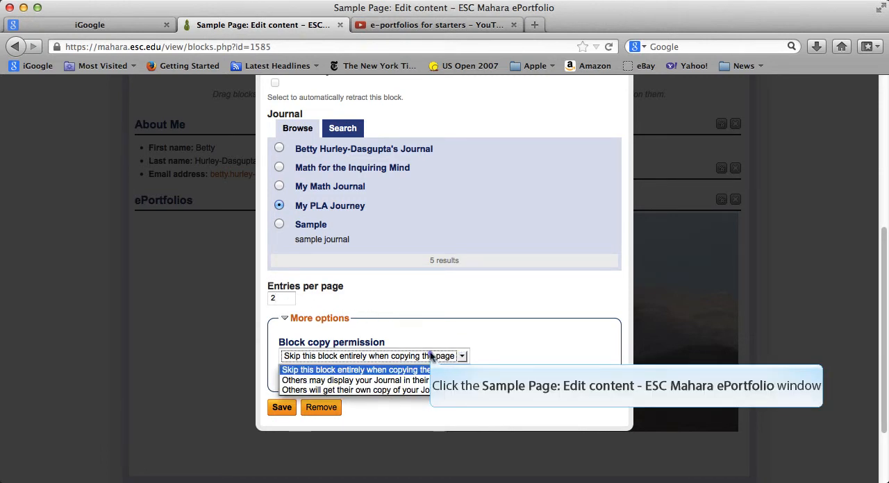
pyautogui.click(373, 356)
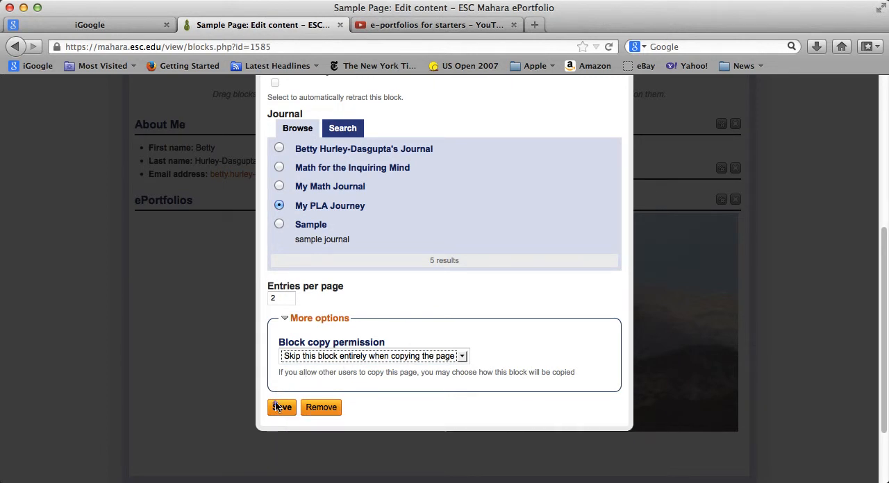
pyautogui.click(280, 409)
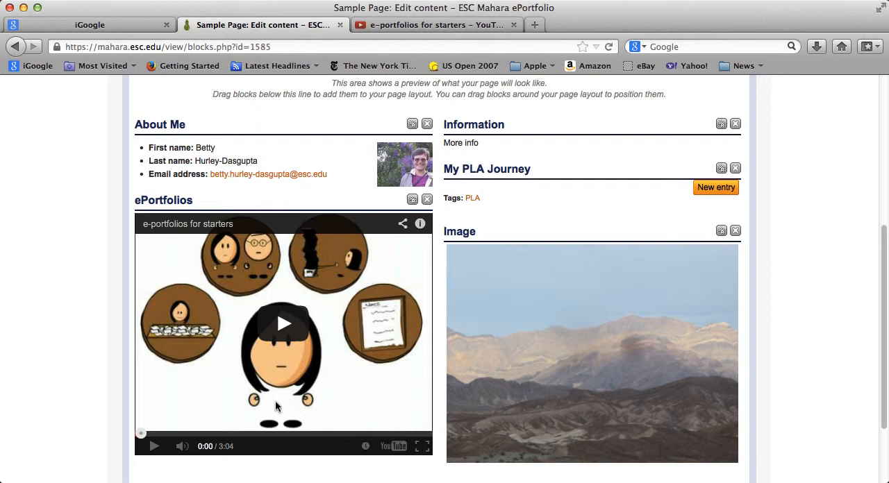
pyautogui.moveTo(595, 391)
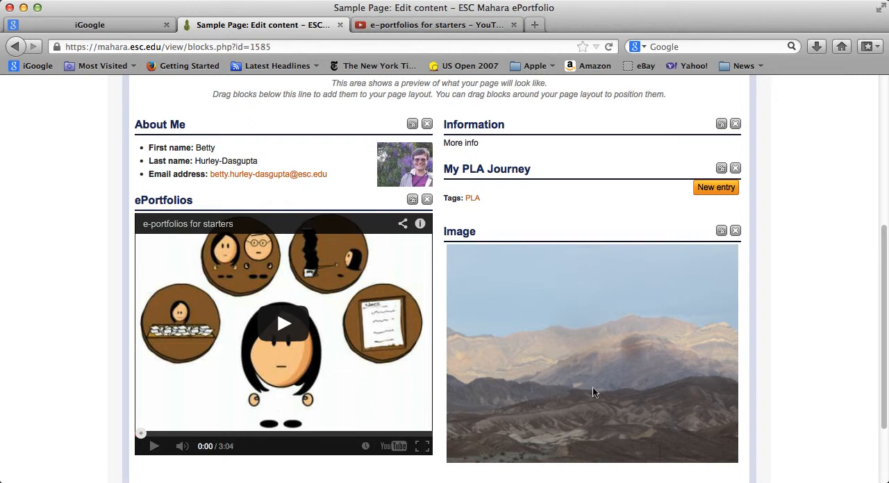
pyautogui.moveTo(880, 263)
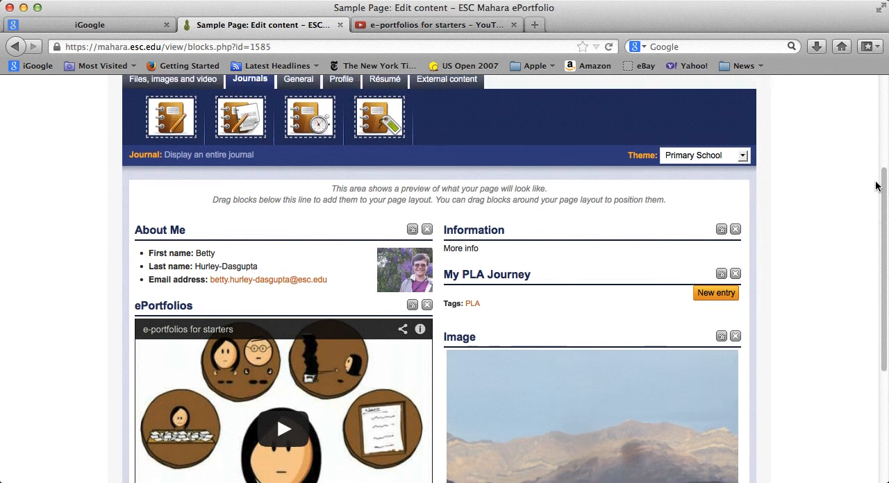
pyautogui.scroll(-3)
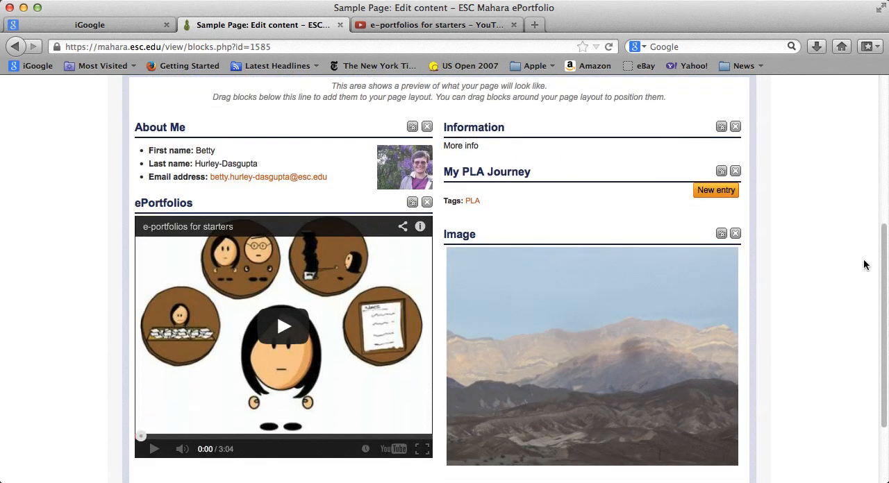
pyautogui.scroll(-3)
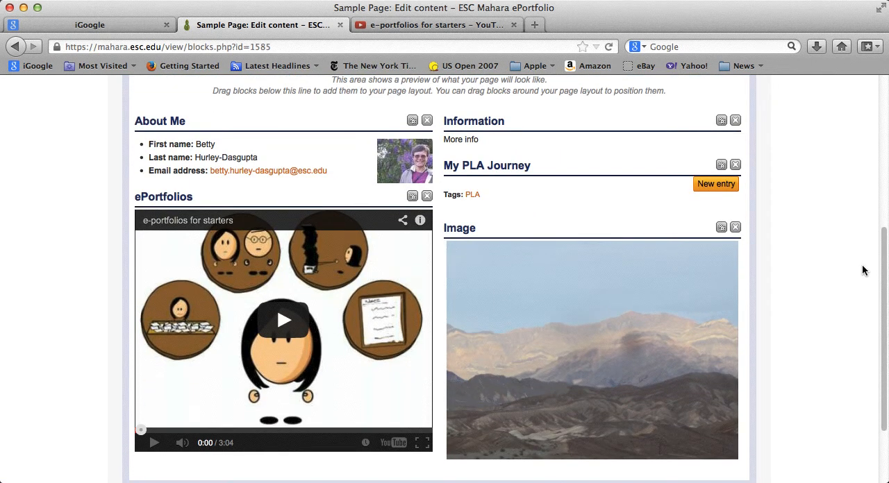
pyautogui.scroll(-3)
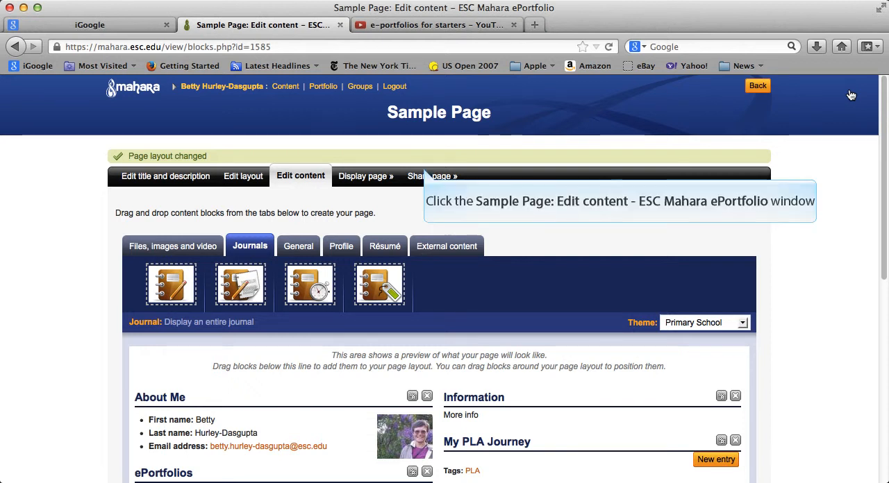
pyautogui.moveTo(814, 94)
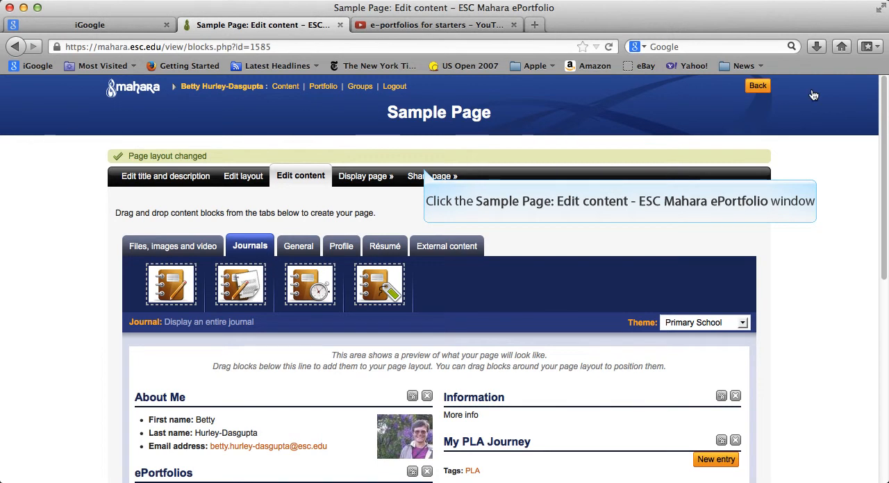
pyautogui.moveTo(430, 175)
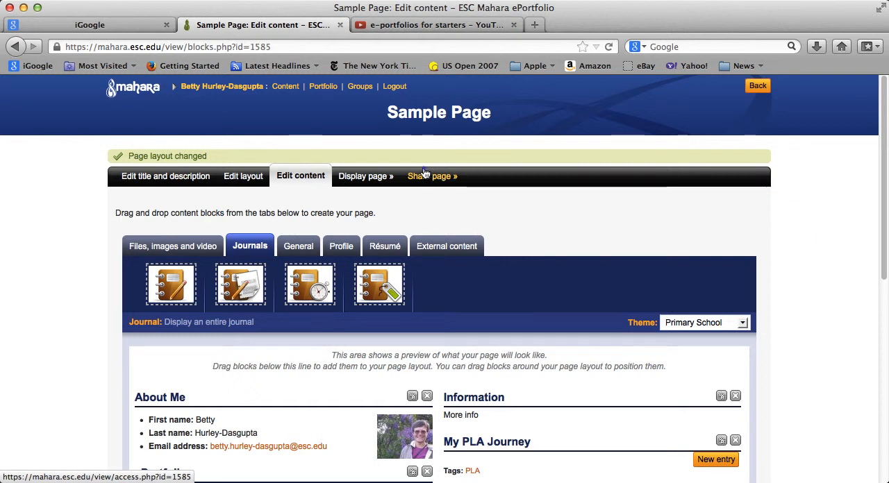
# - In Share page, add Friends to the access list and remove the duplicate entry
pyautogui.click(431, 175)
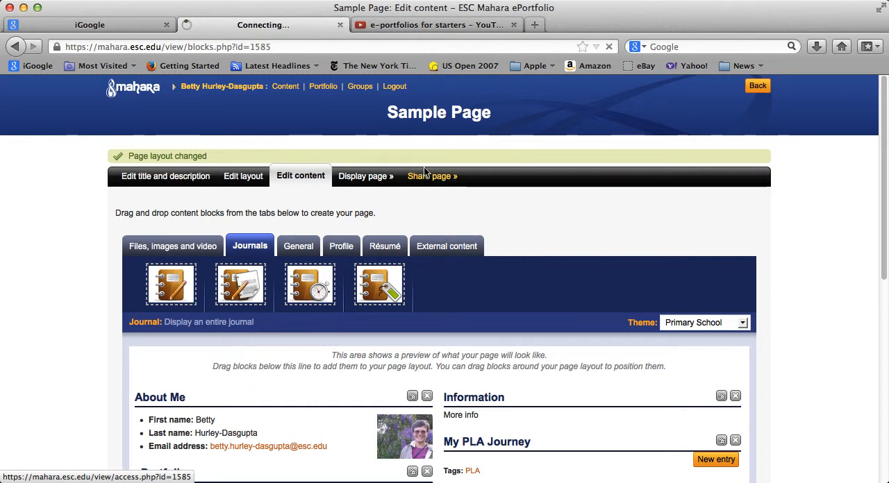
pyautogui.moveTo(853, 181)
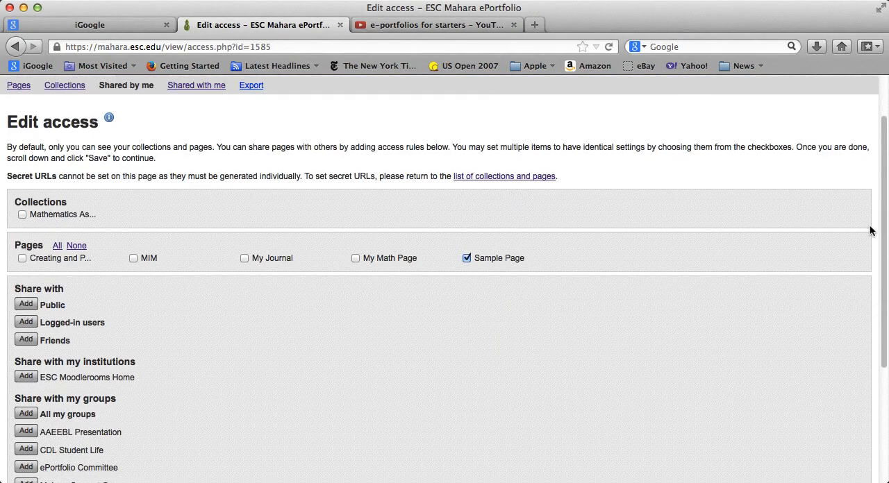
pyautogui.scroll(-3)
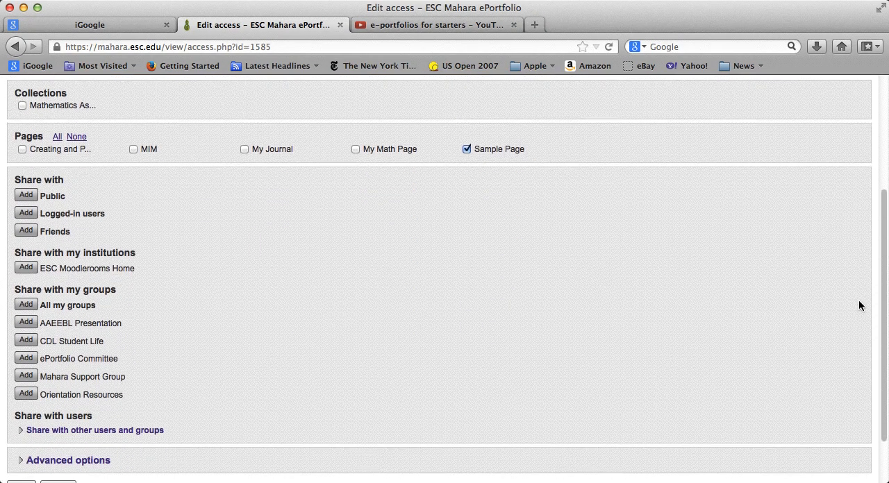
pyautogui.scroll(-3)
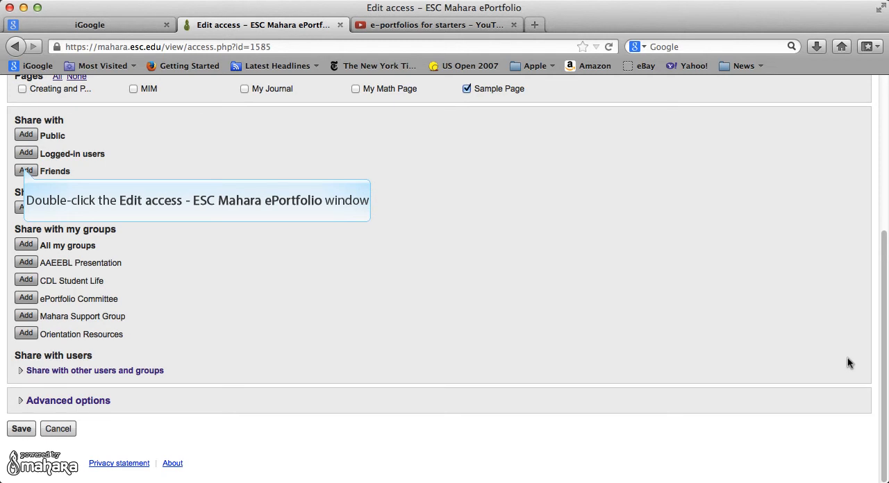
pyautogui.moveTo(417, 344)
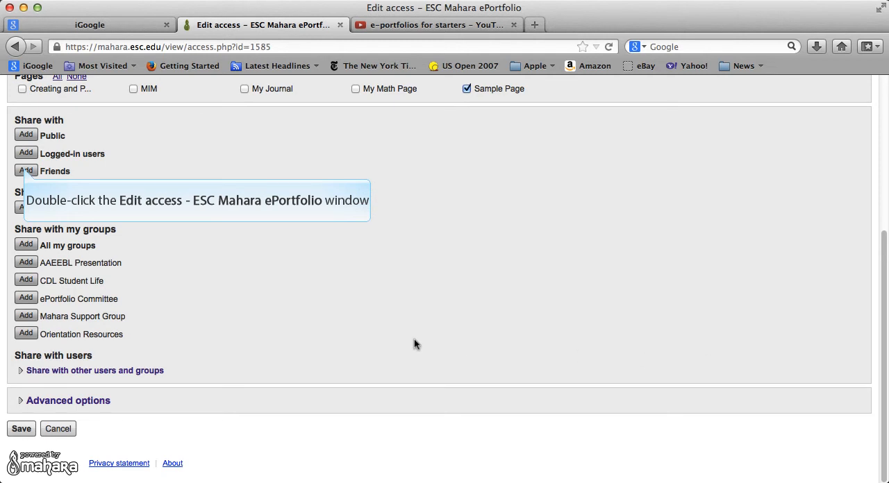
pyautogui.click(25, 171)
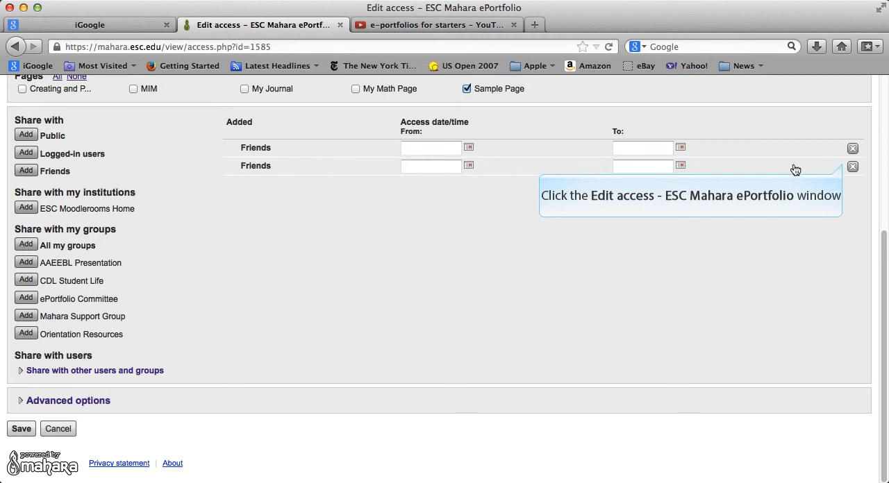
pyautogui.click(853, 167)
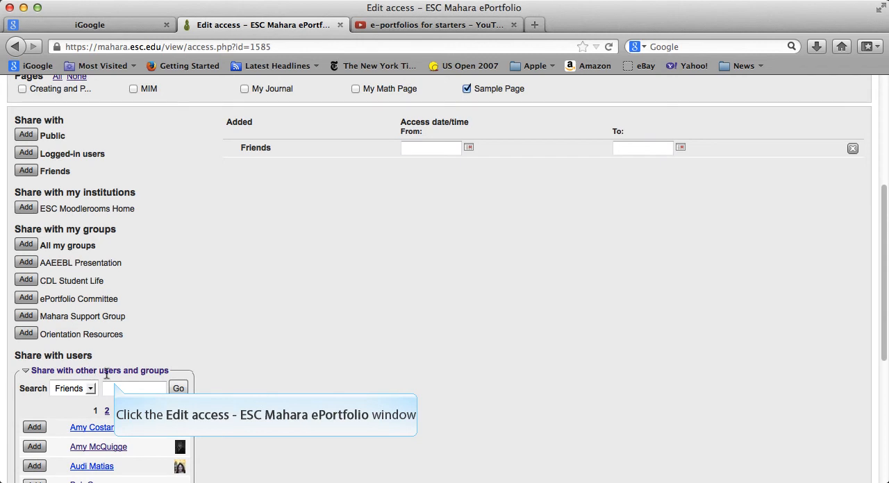
pyautogui.write('oa')
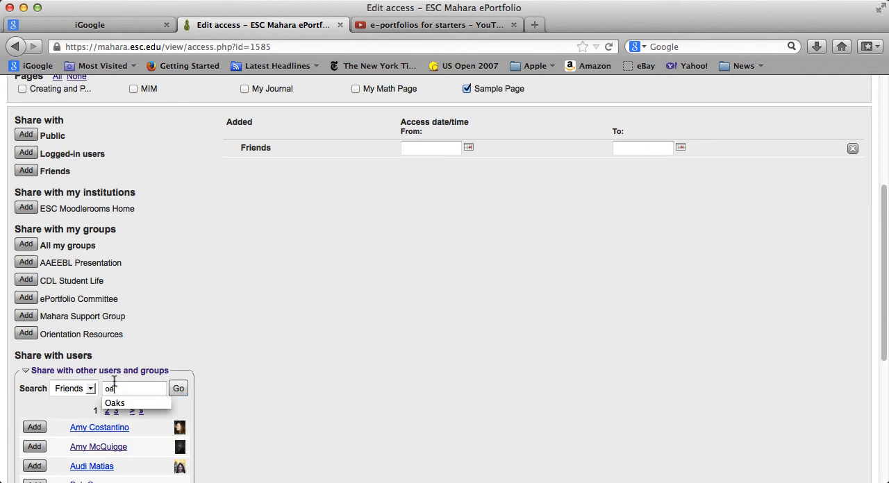
pyautogui.click(178, 389)
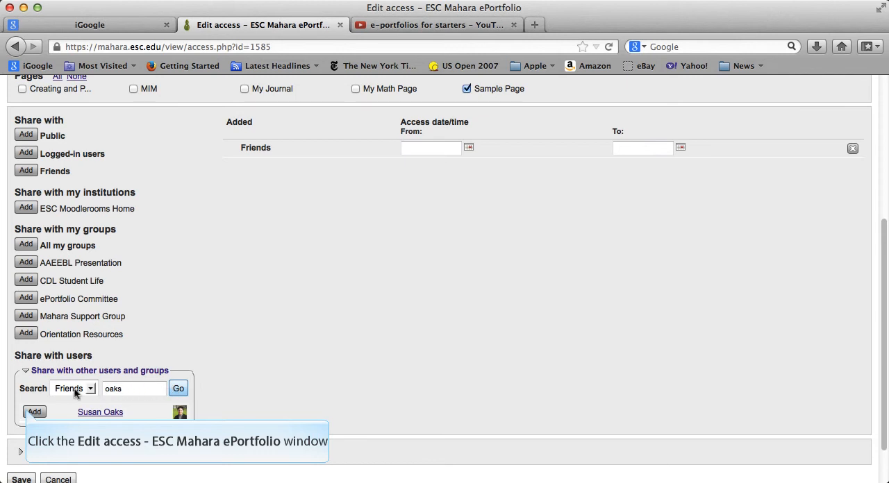
pyautogui.click(33, 411)
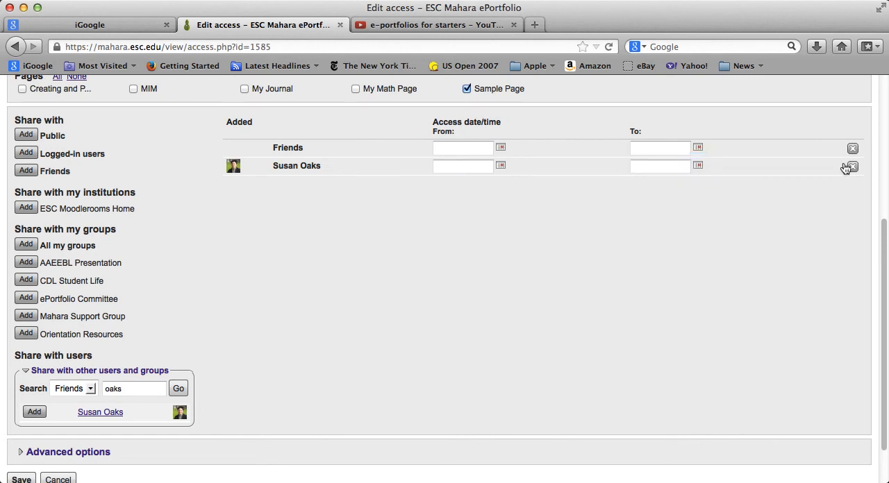
pyautogui.click(853, 147)
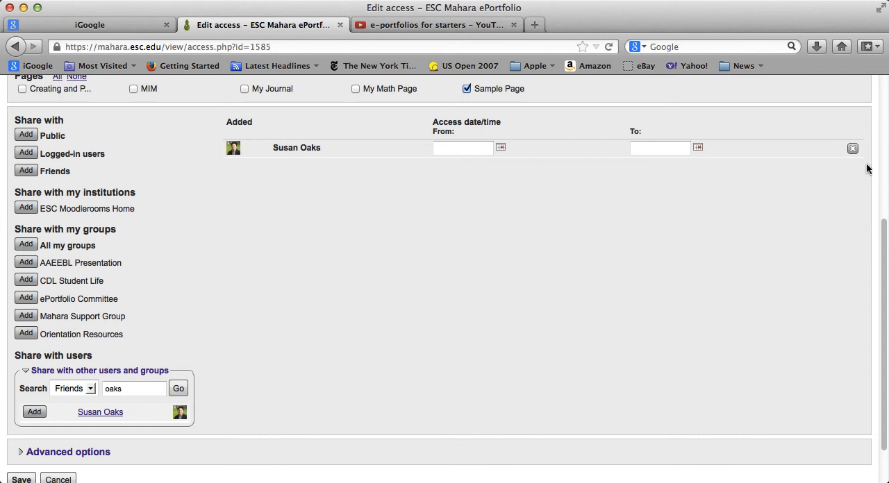
pyautogui.scroll(-3)
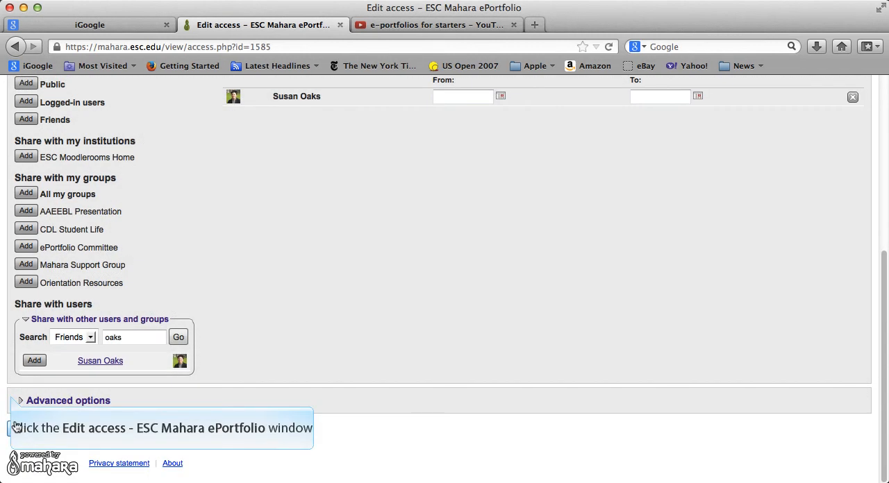
# - Under Advanced options tick Allow copying and save the sharing settings
pyautogui.click(66, 400)
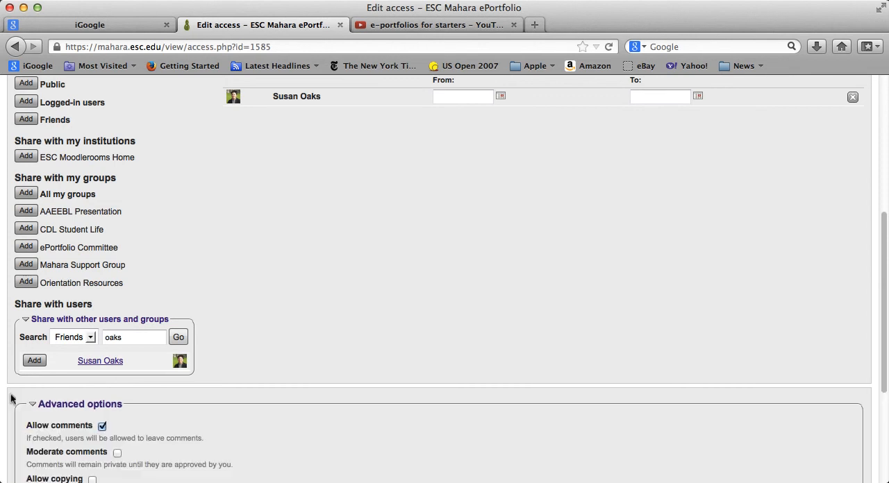
pyautogui.moveTo(855, 369)
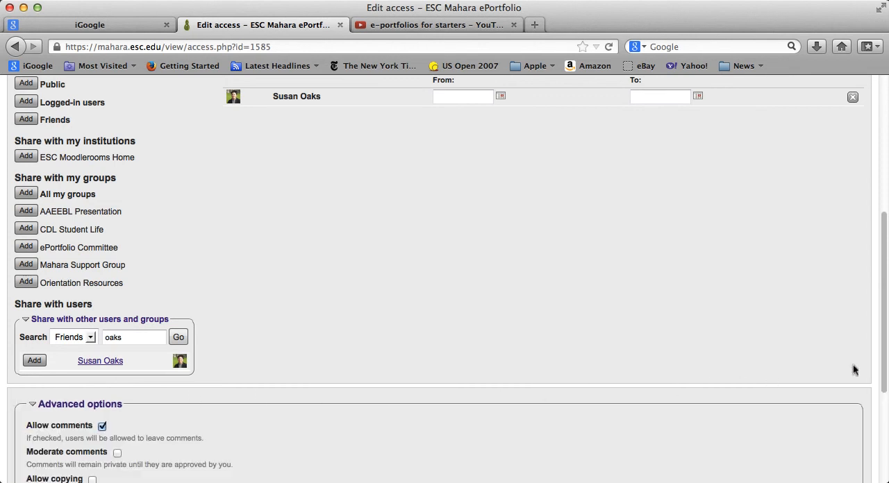
pyautogui.scroll(-3)
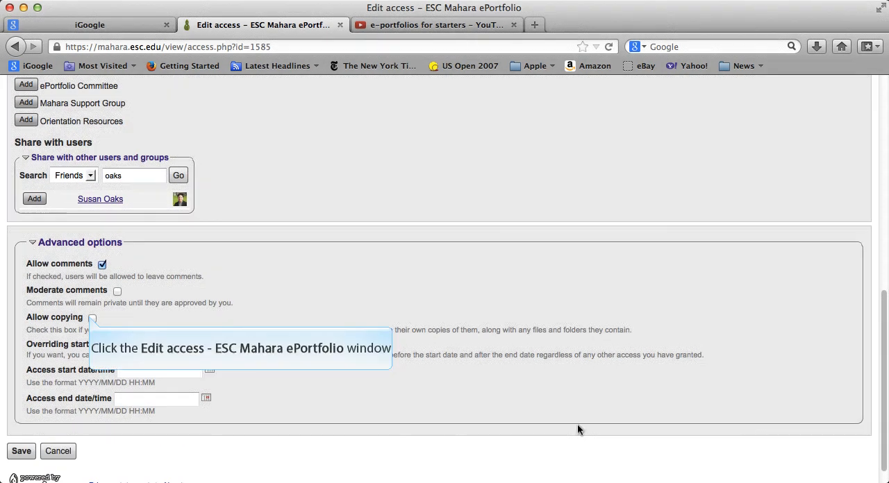
pyautogui.click(92, 318)
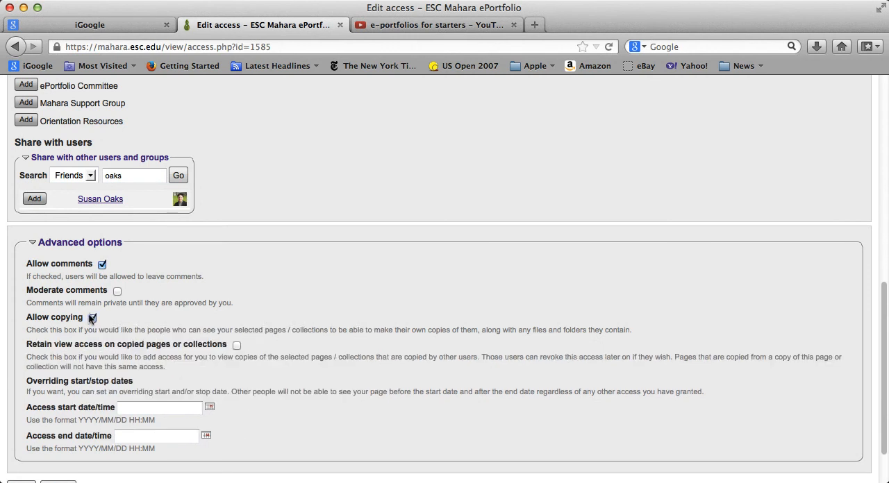
pyautogui.click(91, 318)
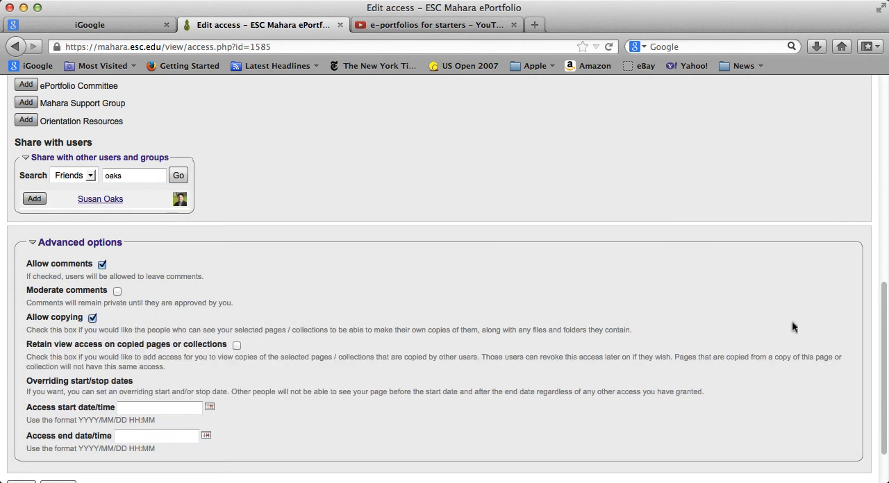
pyautogui.scroll(-3)
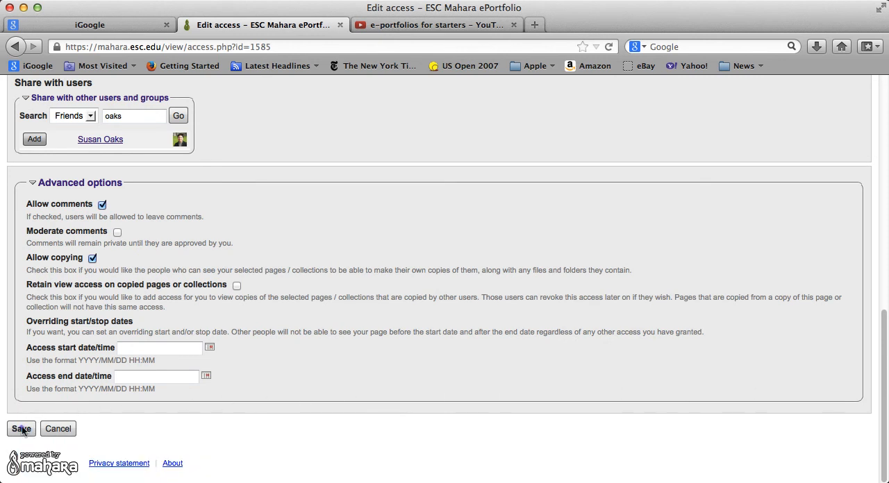
pyautogui.click(20, 428)
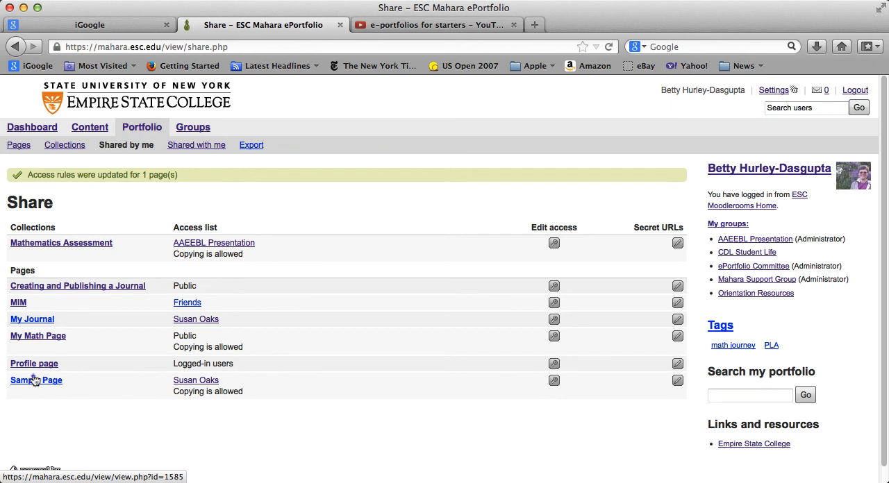
# - View Sample Page, review it in edit mode, and finish with Done back to the Pages list
pyautogui.click(36, 381)
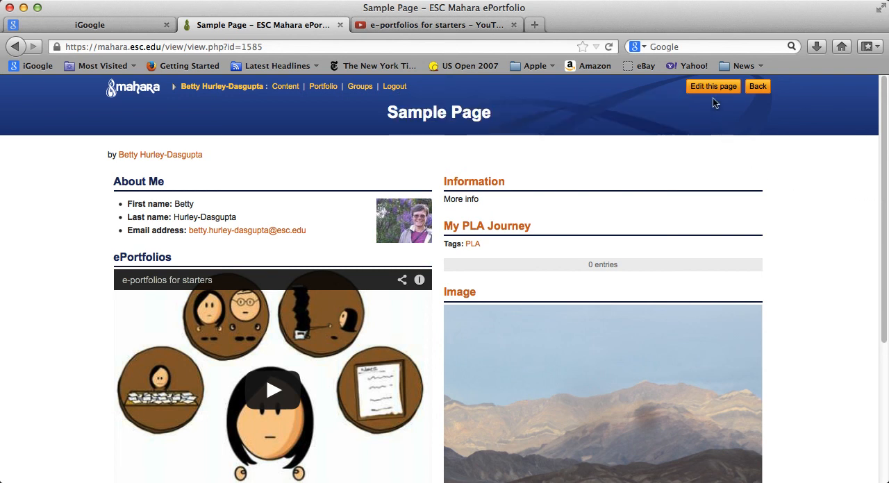
pyautogui.click(712, 86)
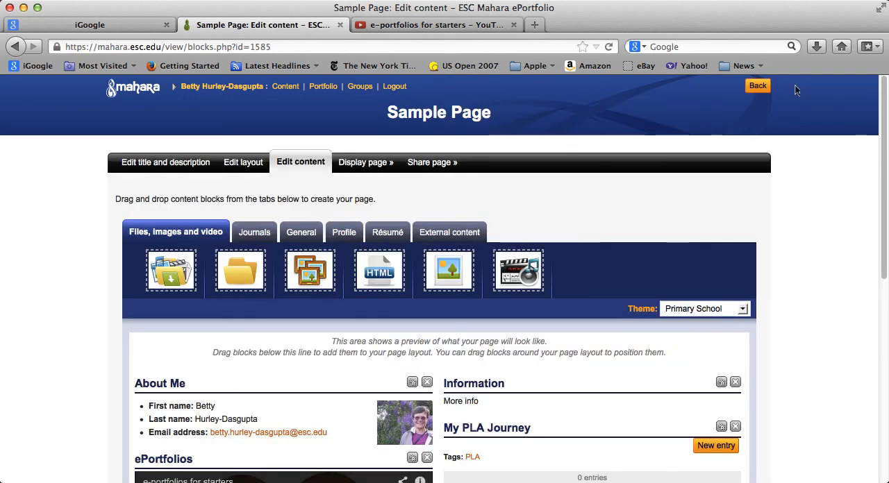
pyautogui.scroll(-3)
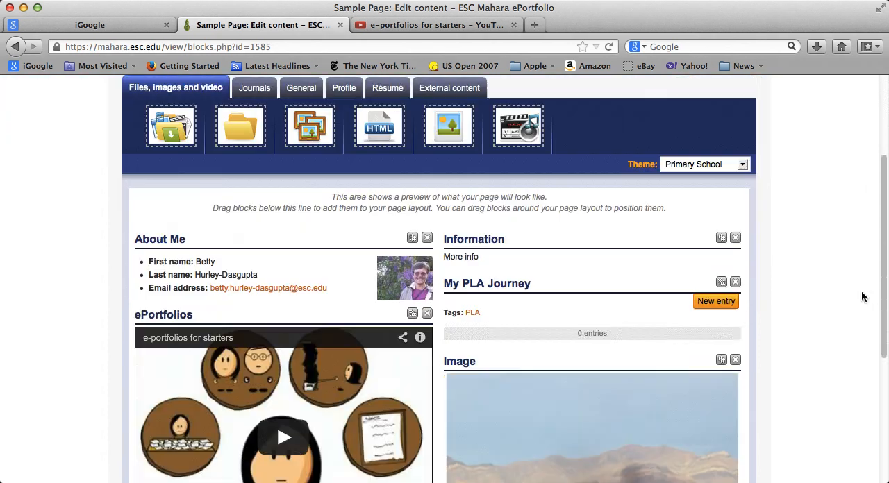
pyautogui.scroll(-3)
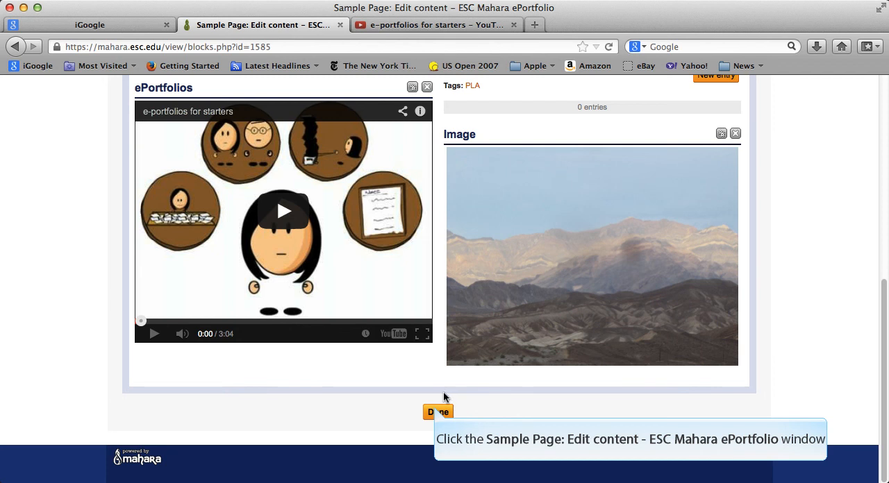
pyautogui.click(438, 411)
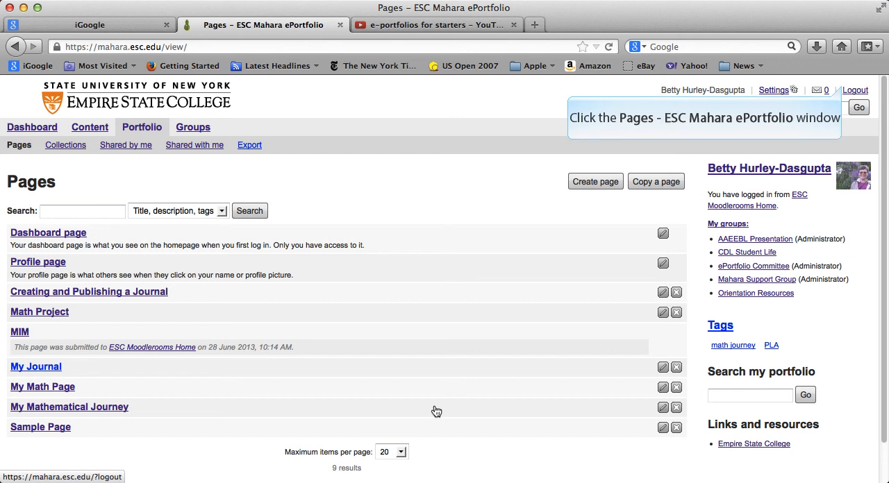
pyautogui.moveTo(522, 407)
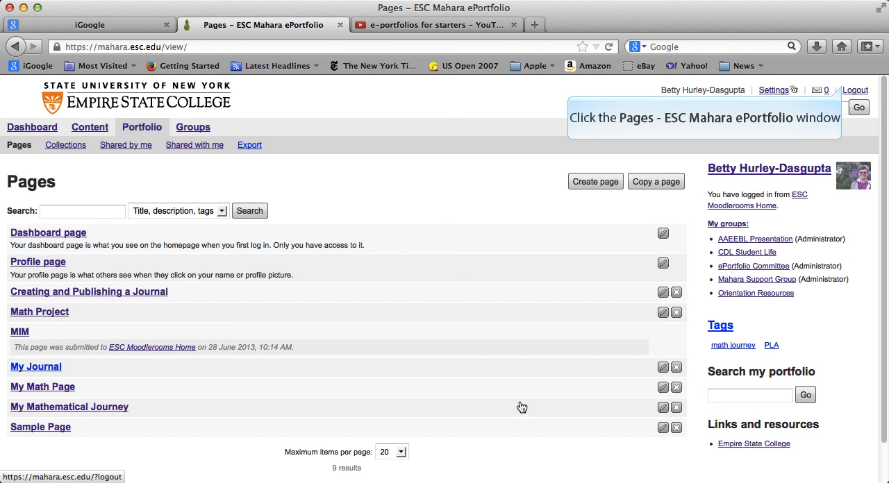